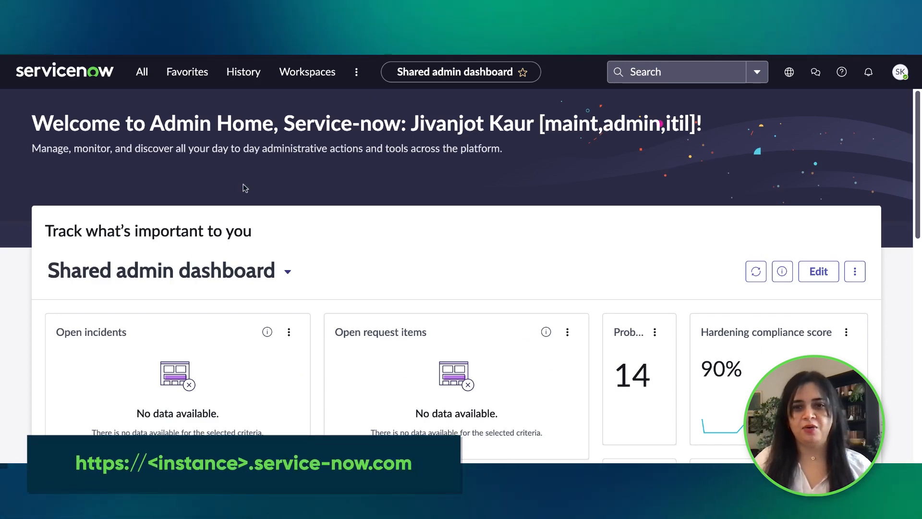
pyautogui.moveTo(223, 186)
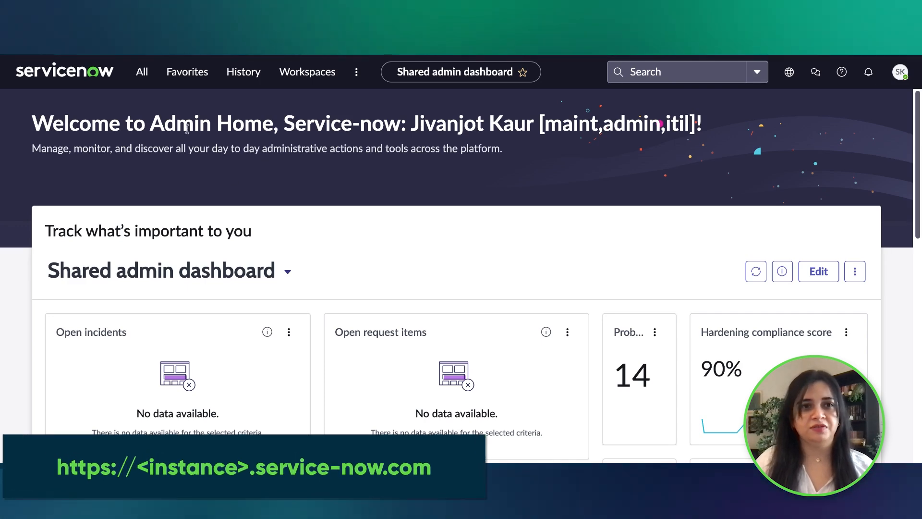
# Step: Filter the navigator with 'sand', reach Sandbox Management and review the sandbox list
pyautogui.click(142, 72)
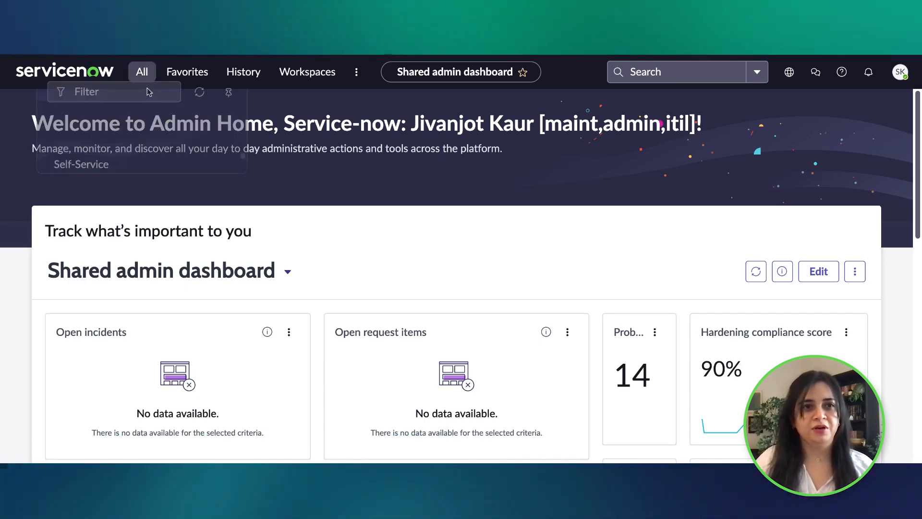
pyautogui.write('sand')
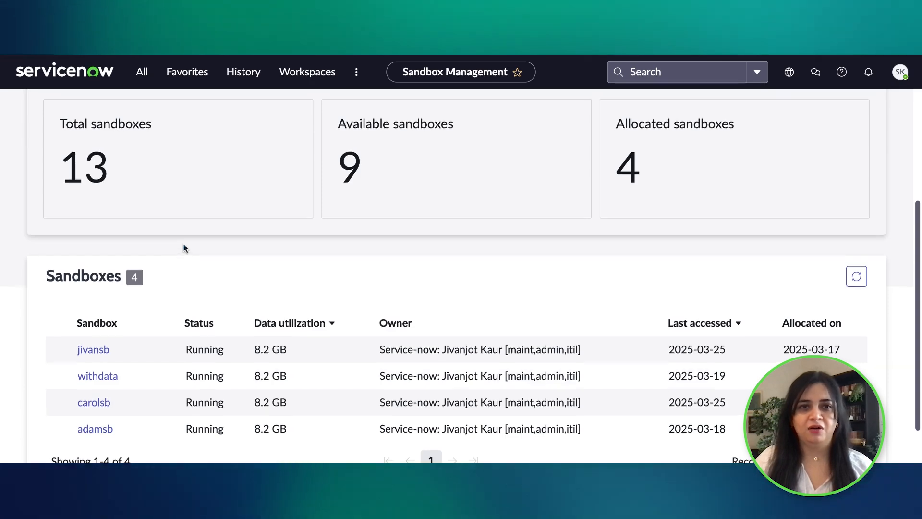
pyautogui.scroll(3)
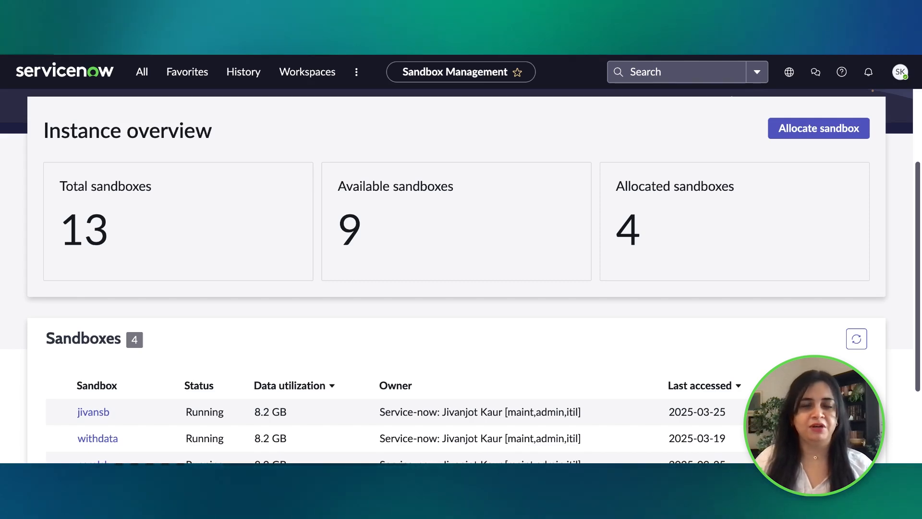
pyautogui.scroll(3)
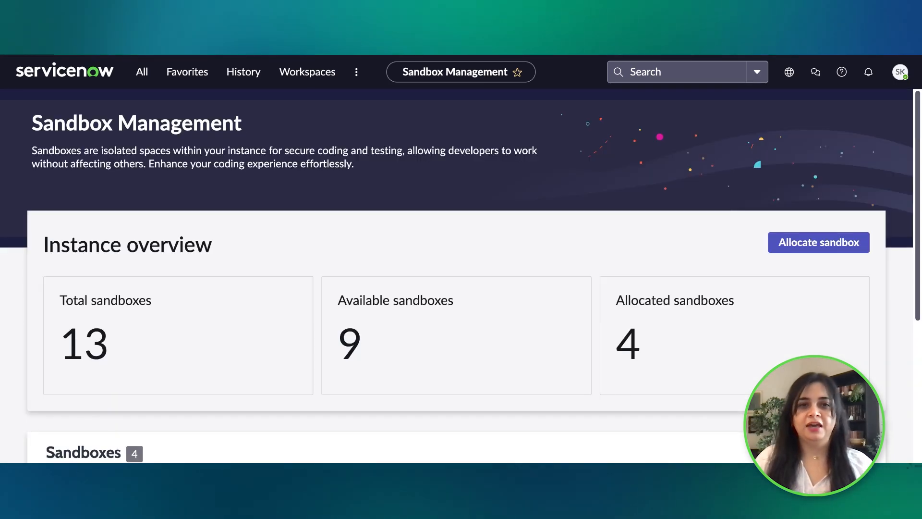
pyautogui.moveTo(818, 242)
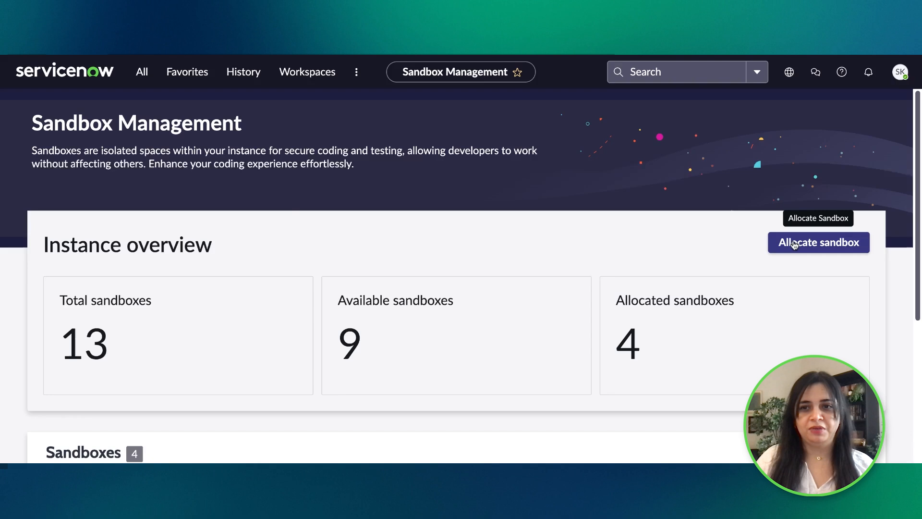
pyautogui.click(817, 242)
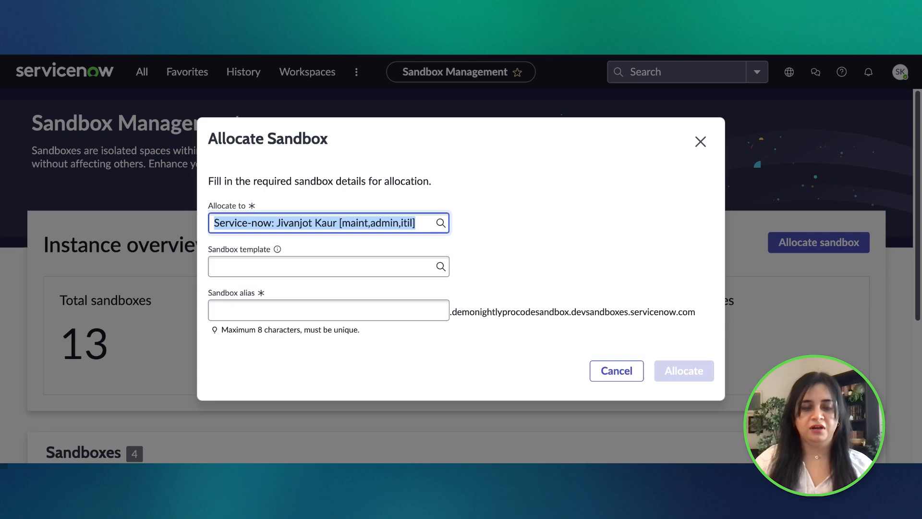
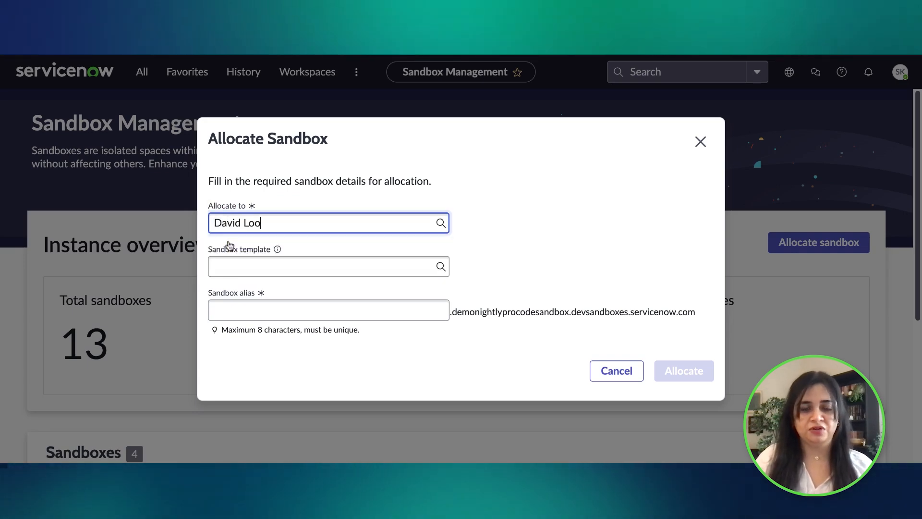
pyautogui.write('S')
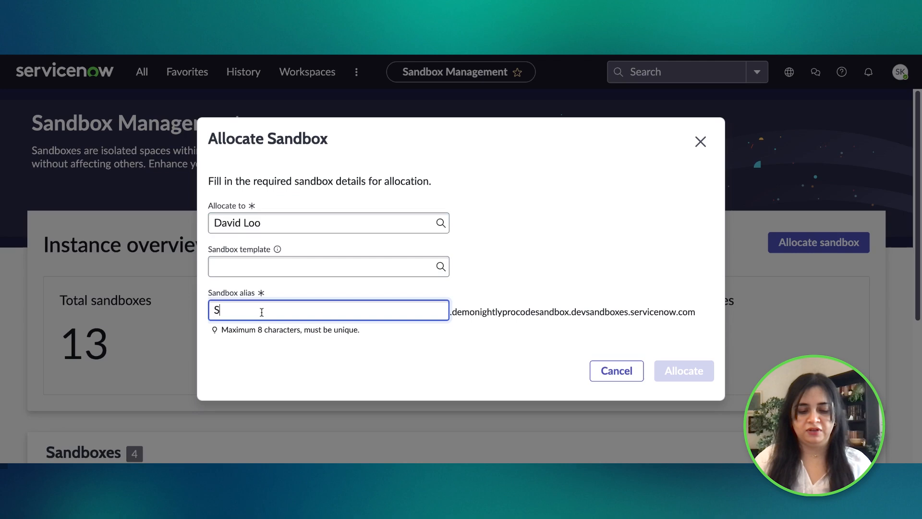
pyautogui.write('R')
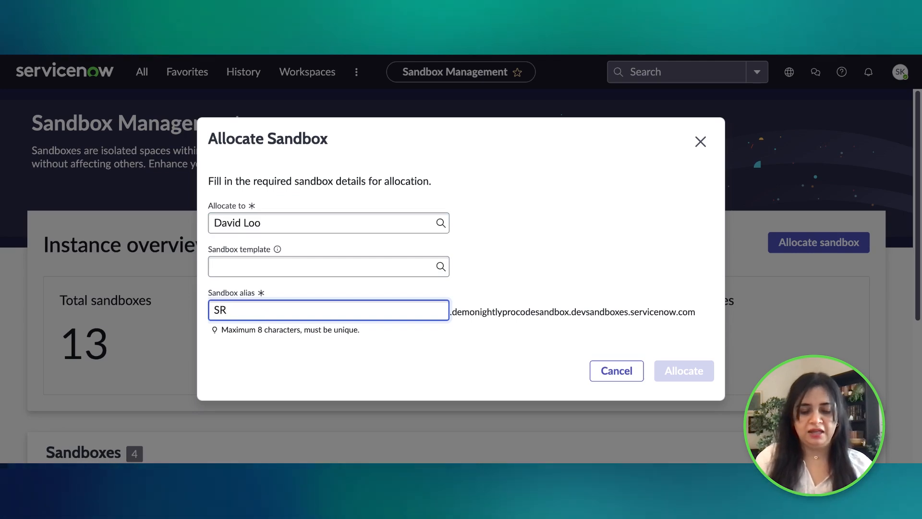
pyautogui.press('Backspace')
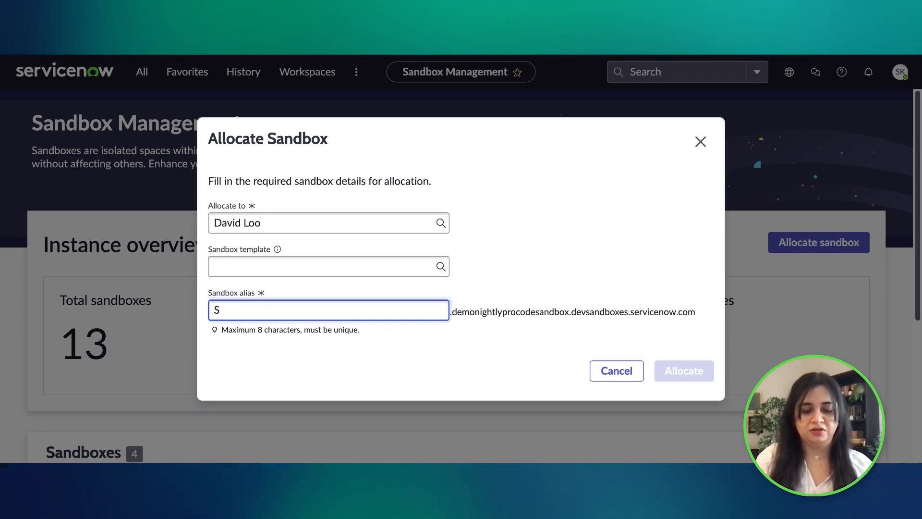
pyautogui.write('TRY123')
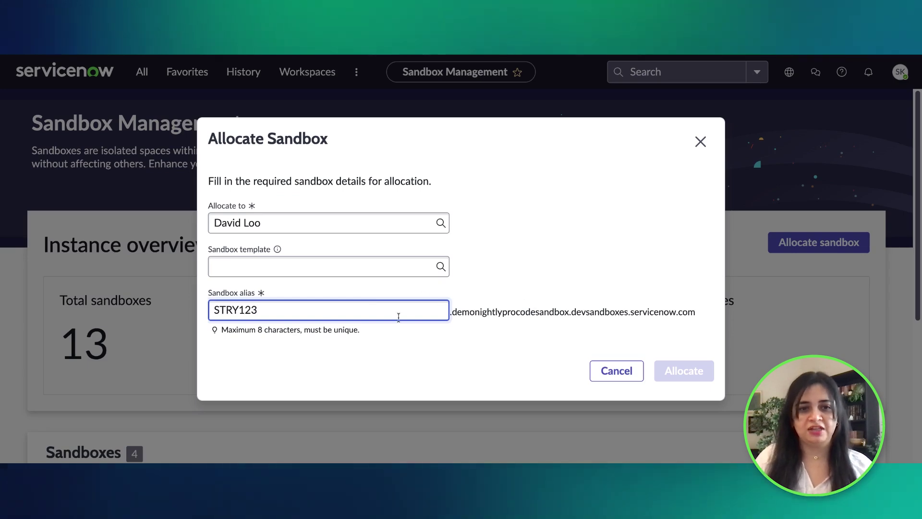
pyautogui.moveTo(494, 296)
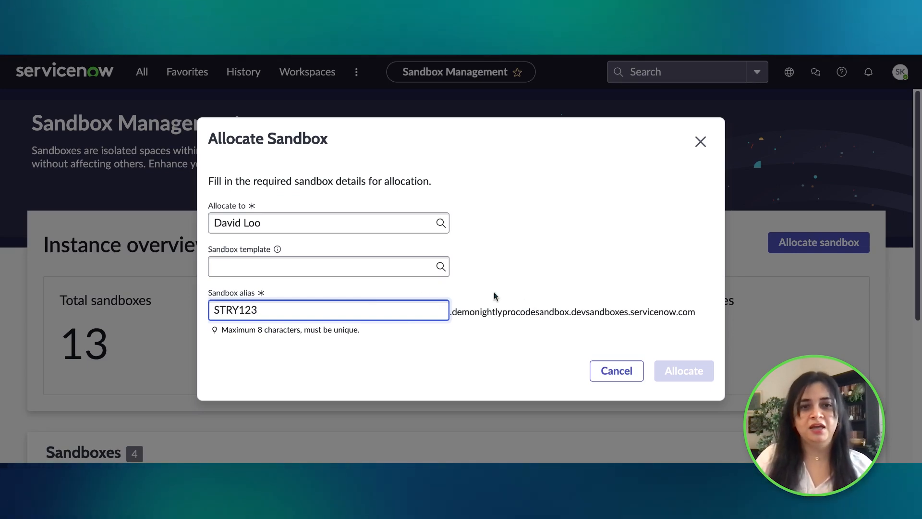
pyautogui.moveTo(684, 370)
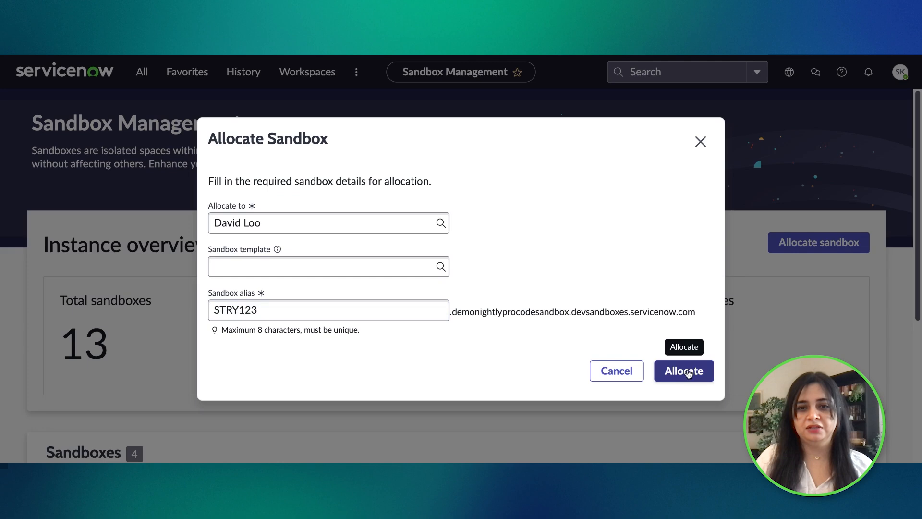
pyautogui.moveTo(449, 329)
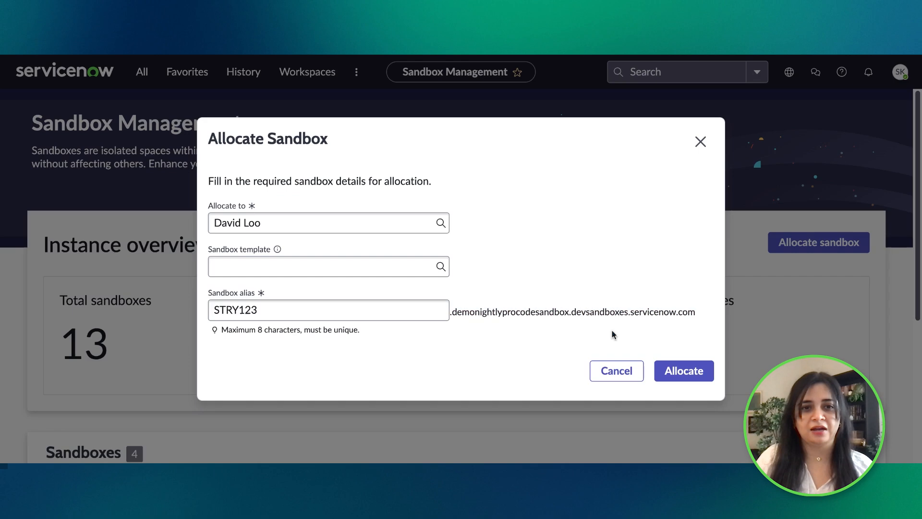
pyautogui.moveTo(601, 330)
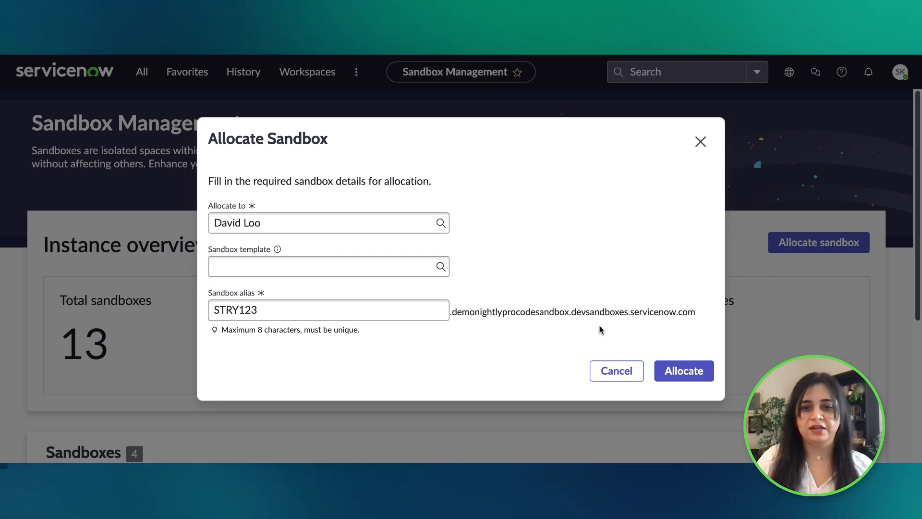
pyautogui.moveTo(639, 296)
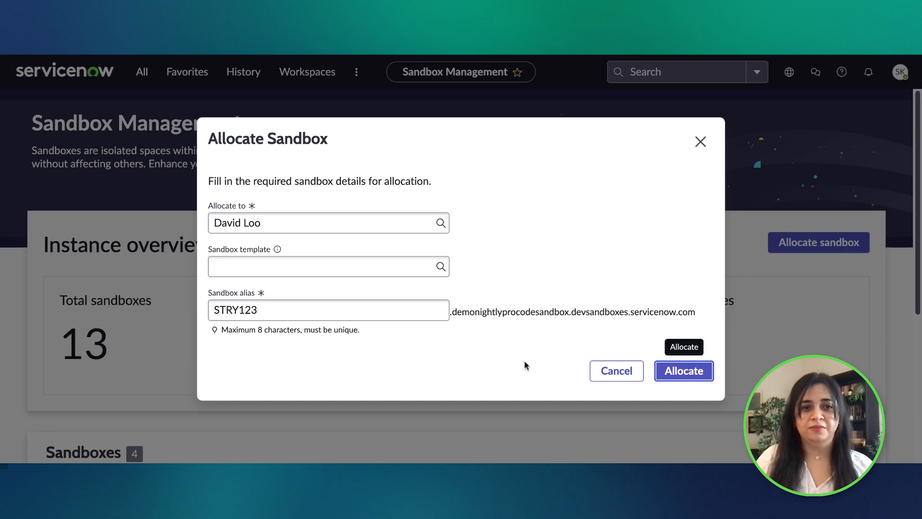
# Step: Allocate the stry123 sandbox and view it initializing in the Sandboxes list
pyautogui.click(683, 371)
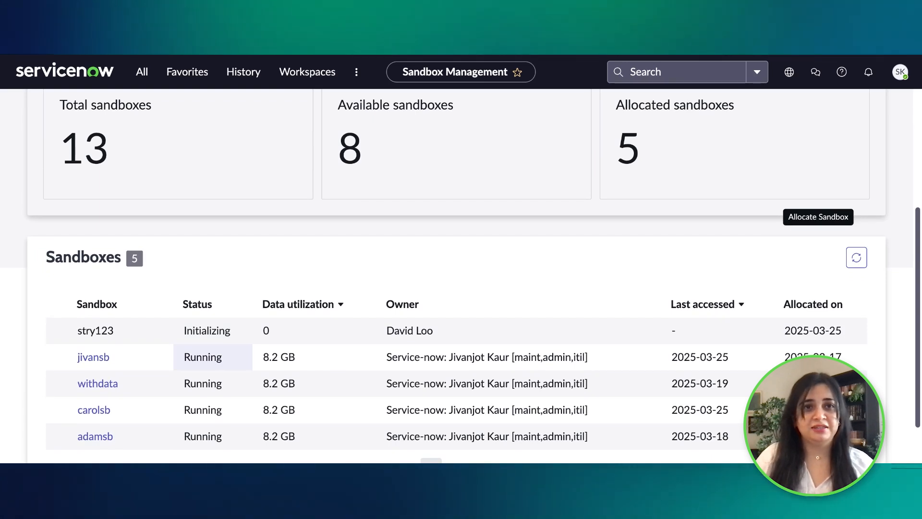
pyautogui.moveTo(203, 352)
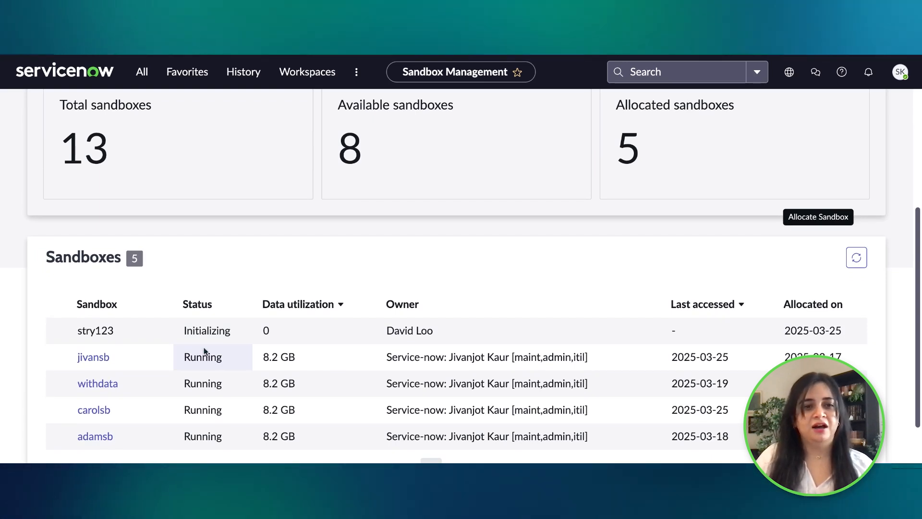
pyautogui.moveTo(206, 329)
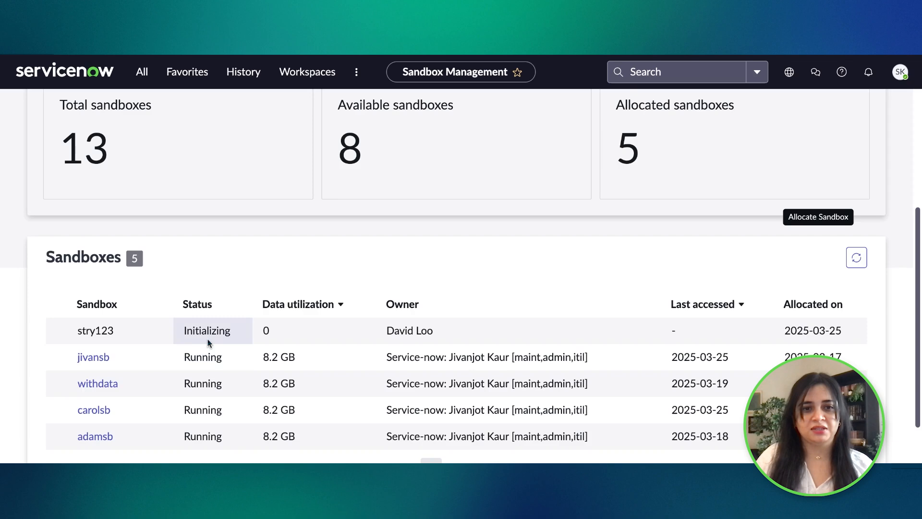
pyautogui.scroll(-3)
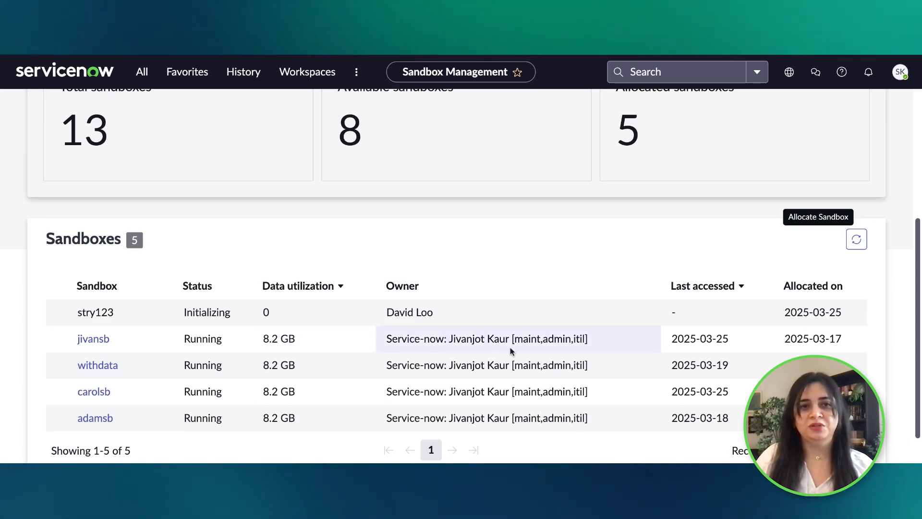
pyautogui.moveTo(613, 346)
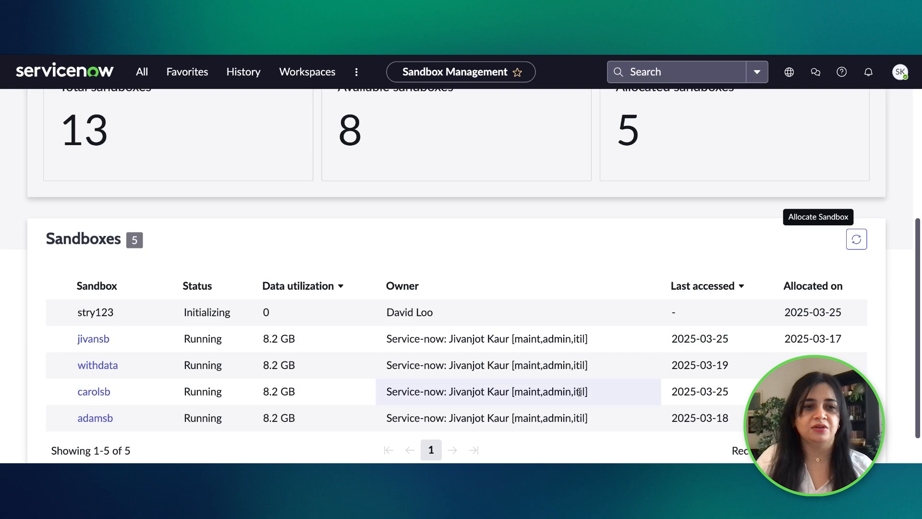
pyautogui.moveTo(93, 339)
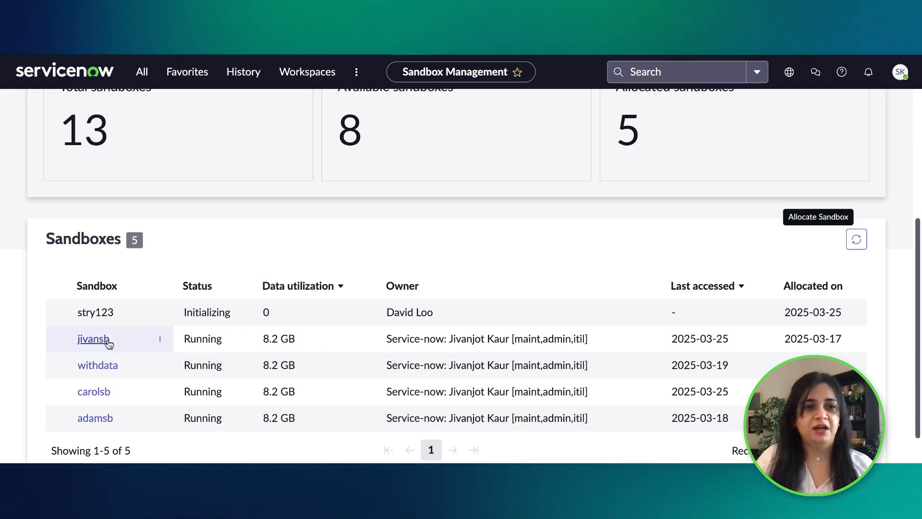
# Step: Copy the jivansb sandbox's web address from its cell actions menu
pyautogui.click(160, 338)
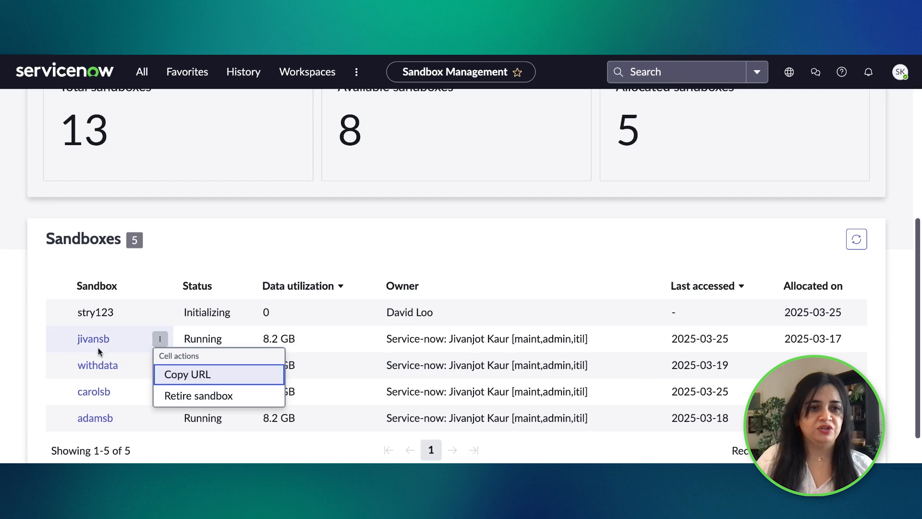
pyautogui.moveTo(93, 338)
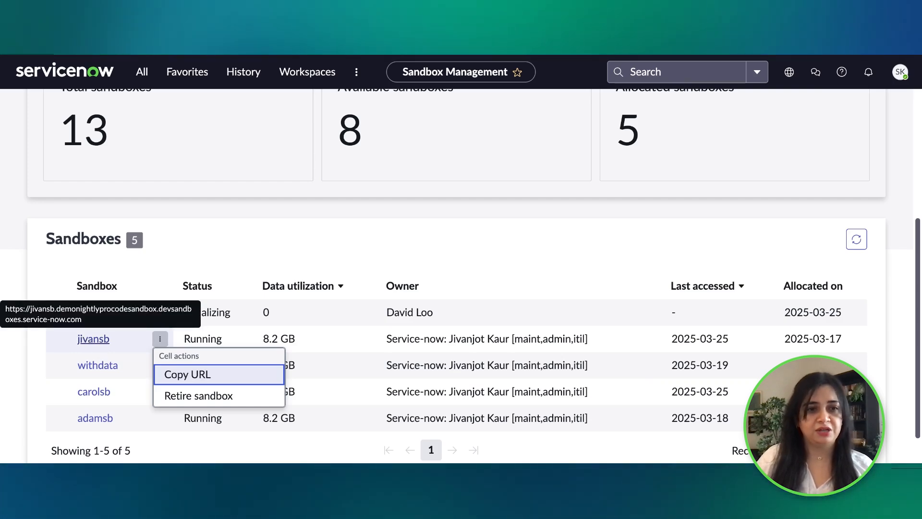
pyautogui.click(187, 374)
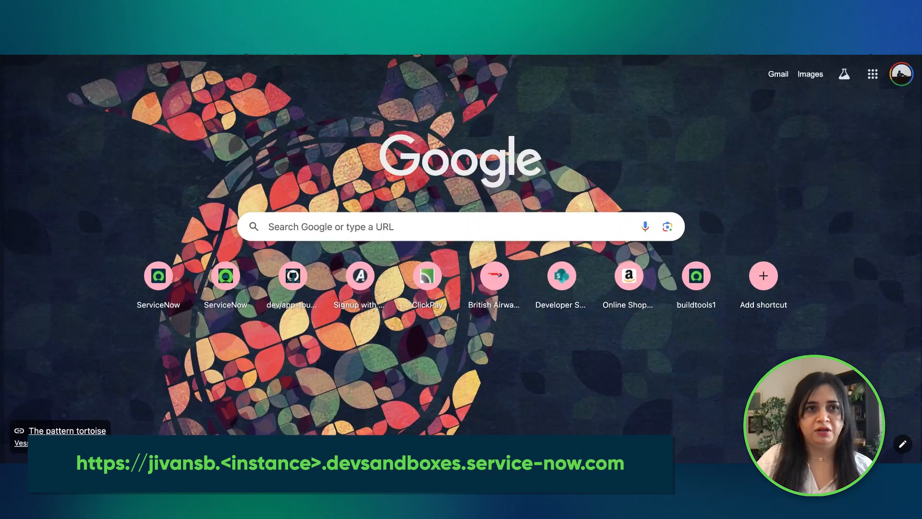
# Step: Sign in to the jivansb sandbox instance as admin
pyautogui.click(158, 274)
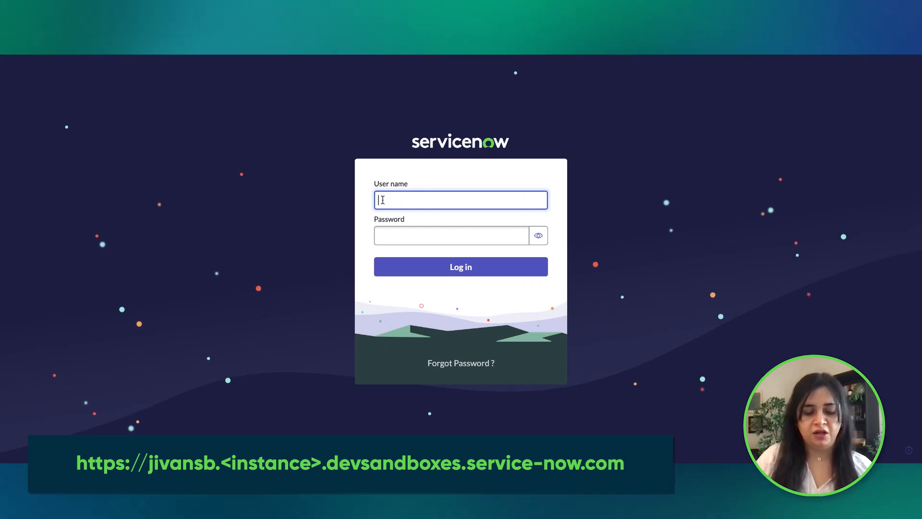
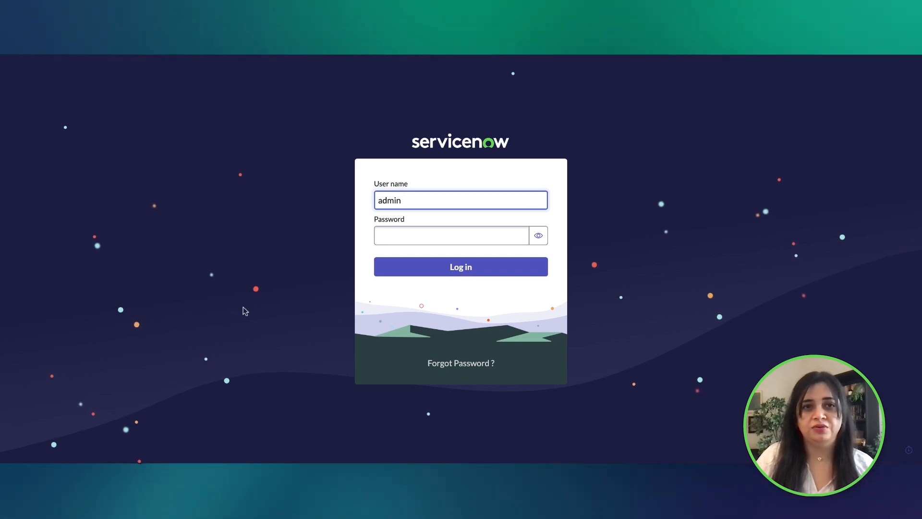
pyautogui.moveTo(397, 255)
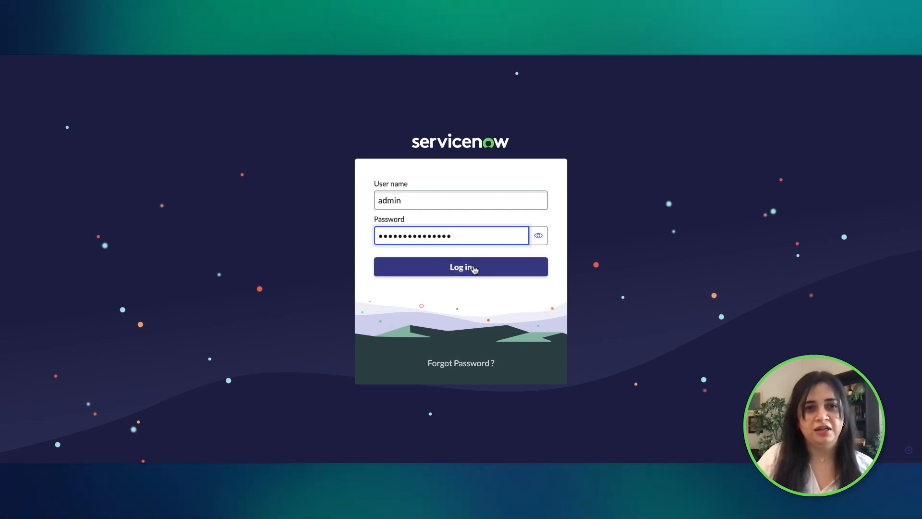
pyautogui.moveTo(247, 203)
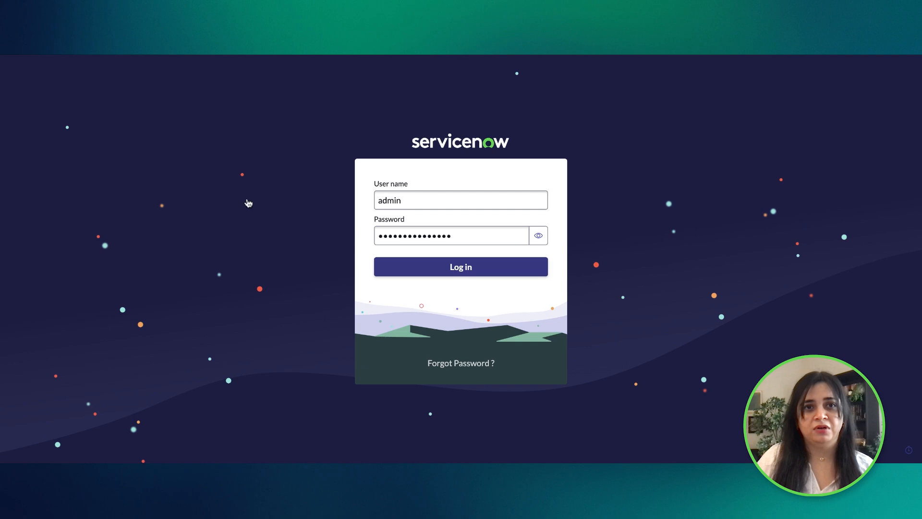
pyautogui.click(460, 266)
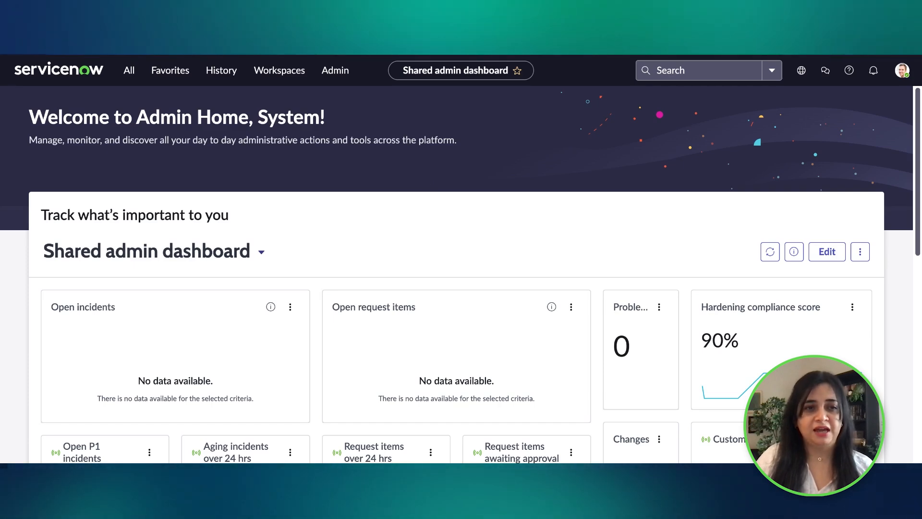
pyautogui.moveTo(382, 180)
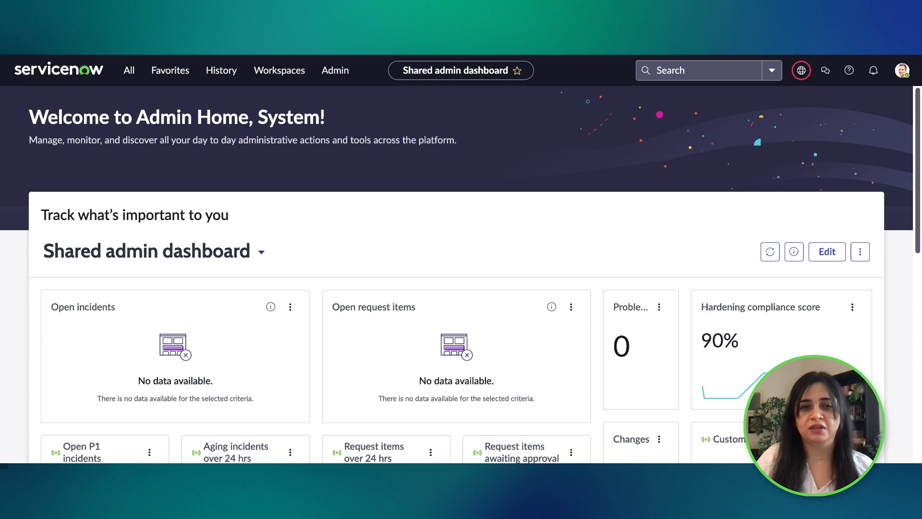
pyautogui.moveTo(210, 156)
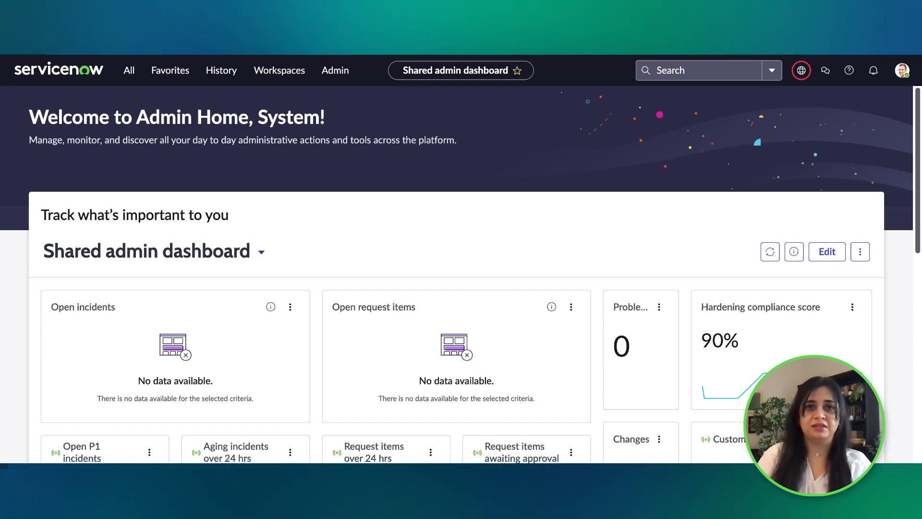
pyautogui.moveTo(128, 70)
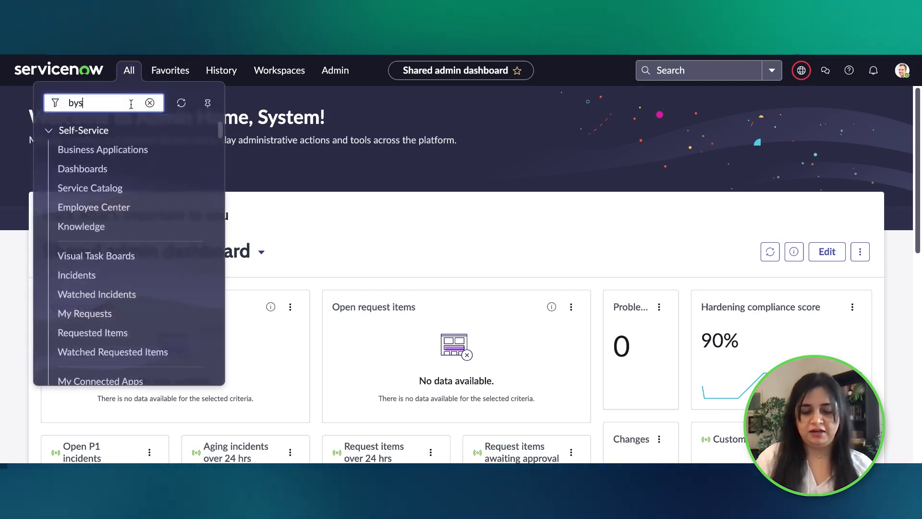
# Step: Filter the navigator with 'business' and load System Definition > Business Rules
pyautogui.write('busine')
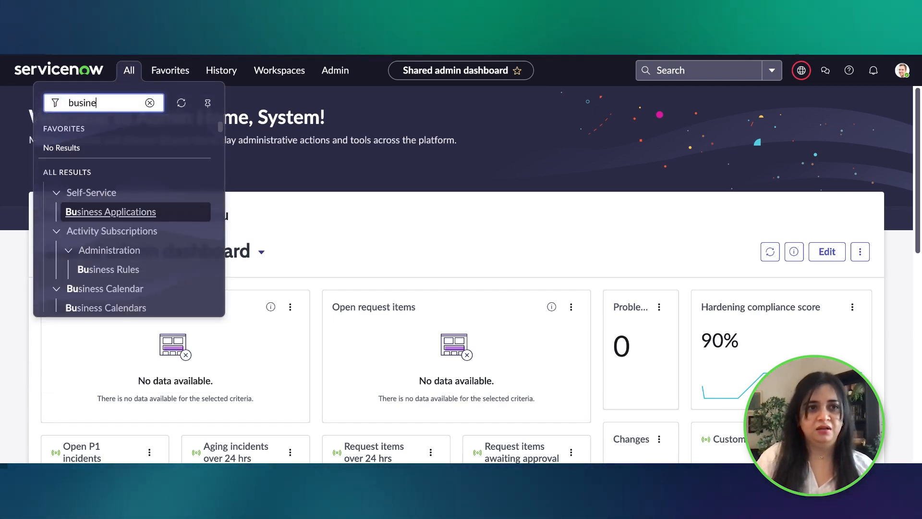
pyautogui.write('ss')
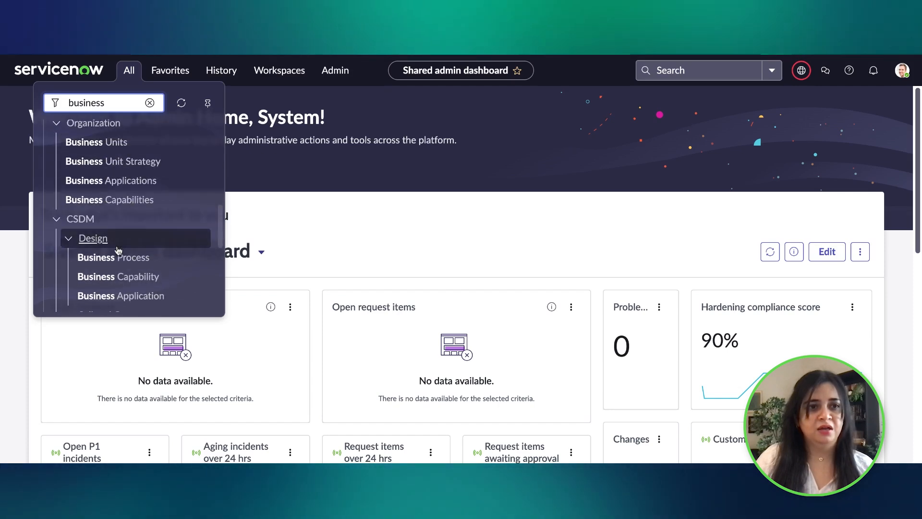
pyautogui.scroll(-3)
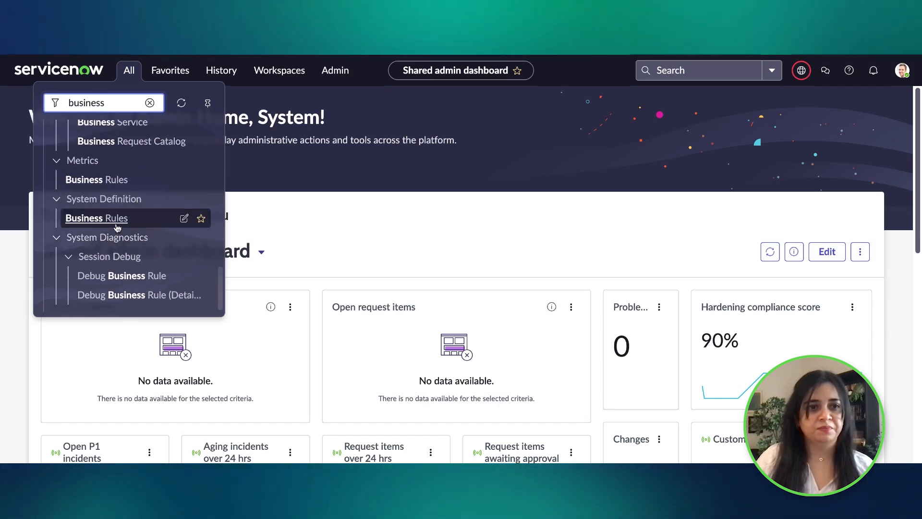
pyautogui.click(96, 218)
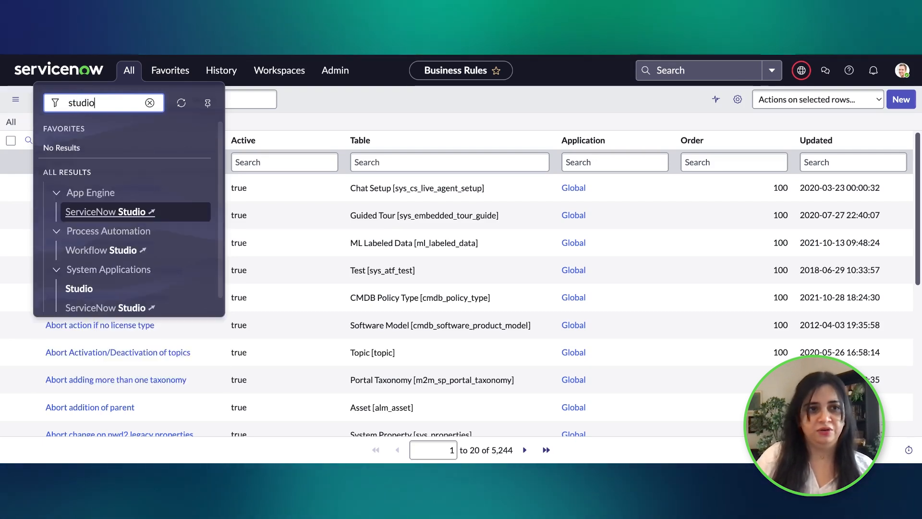
pyautogui.moveTo(78, 276)
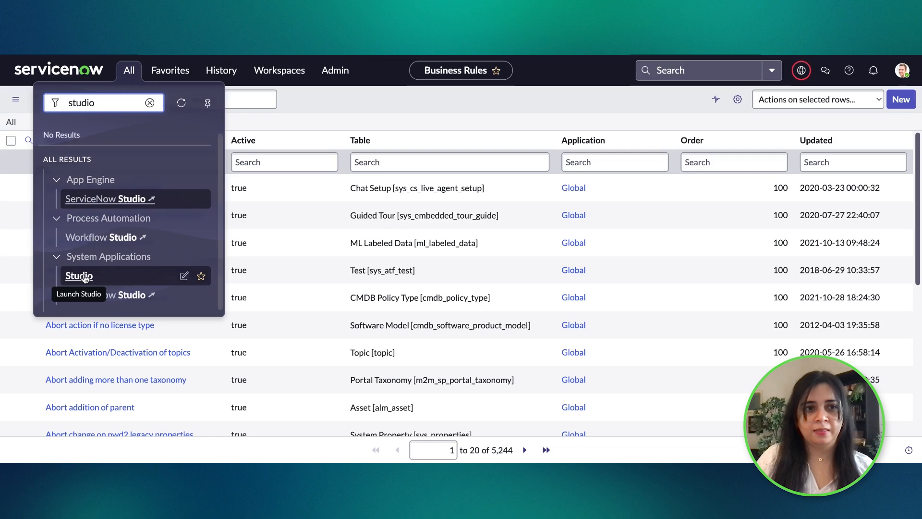
# Step: Launch Studio from System Applications in the navigator
pyautogui.click(79, 276)
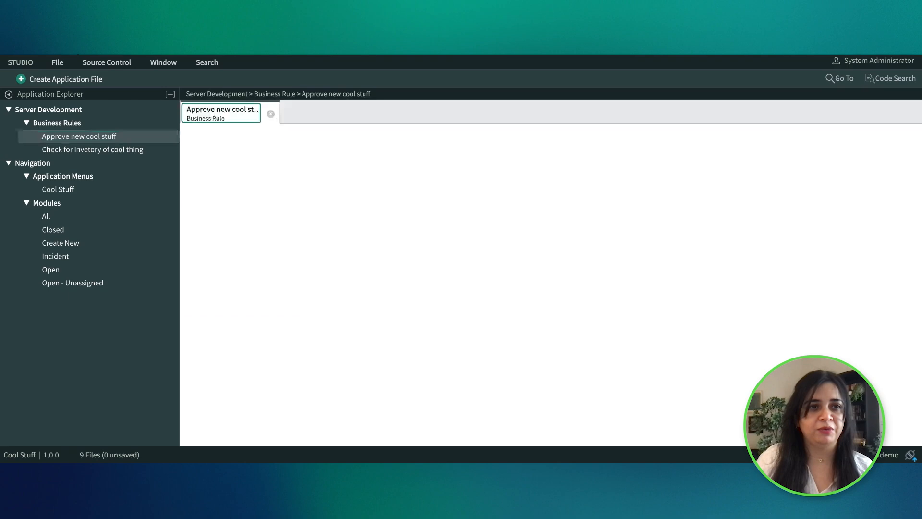
pyautogui.moveTo(392, 159)
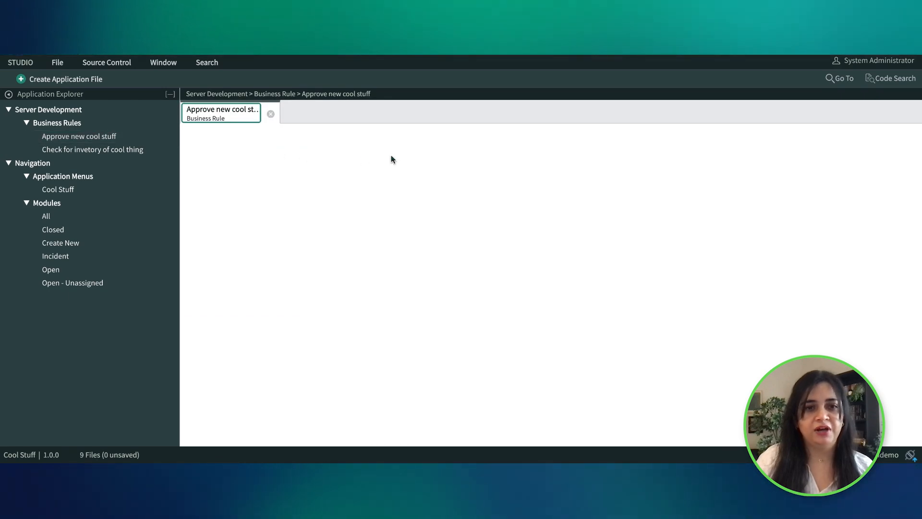
# Step: Add the comment '//these are my changes' for story 12345 to the Approve new cool stuff script
pyautogui.click(78, 135)
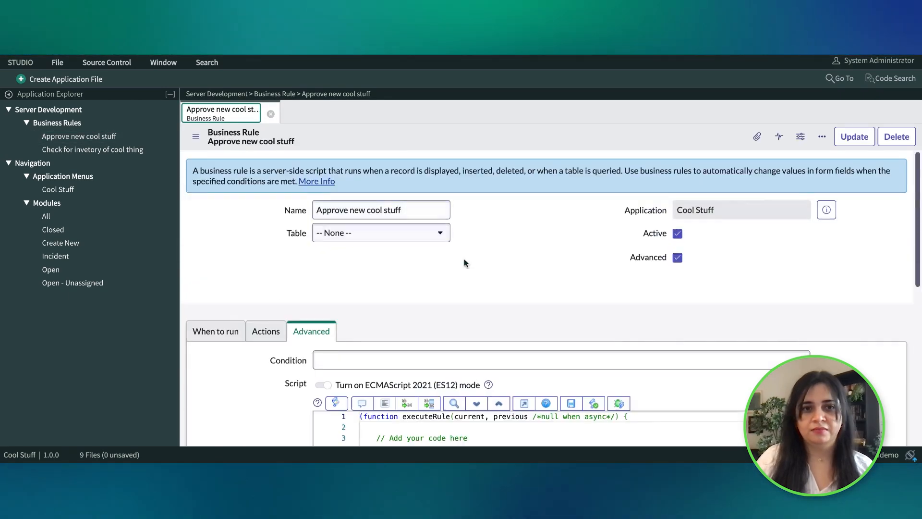
pyautogui.scroll(-3)
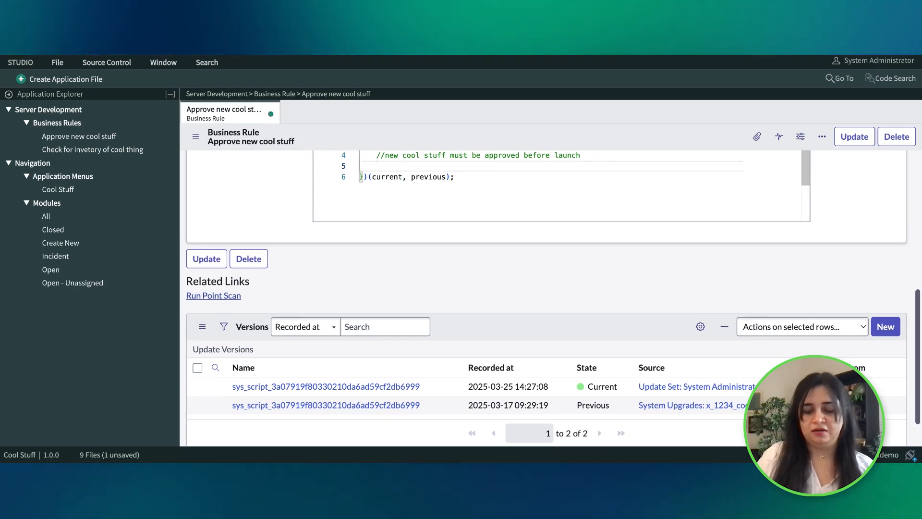
pyautogui.write('//t')
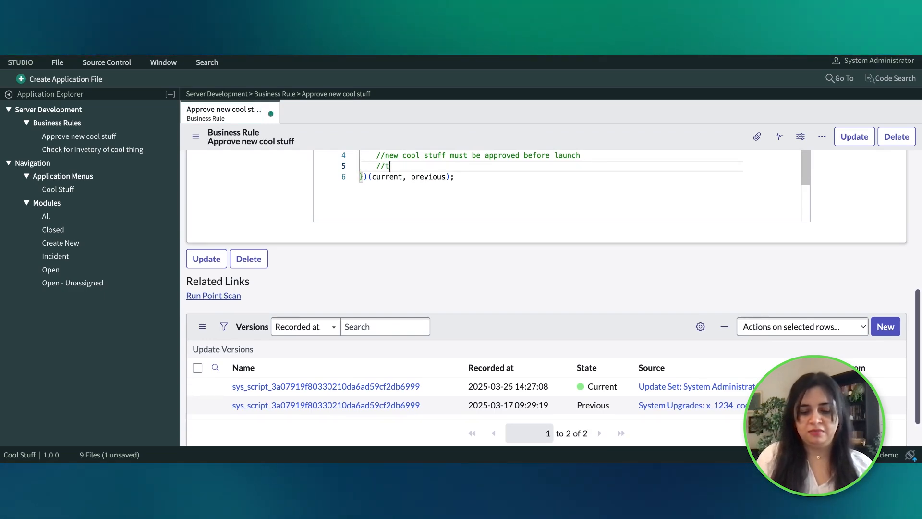
pyautogui.write('hese are my changes for the sotry 1234')
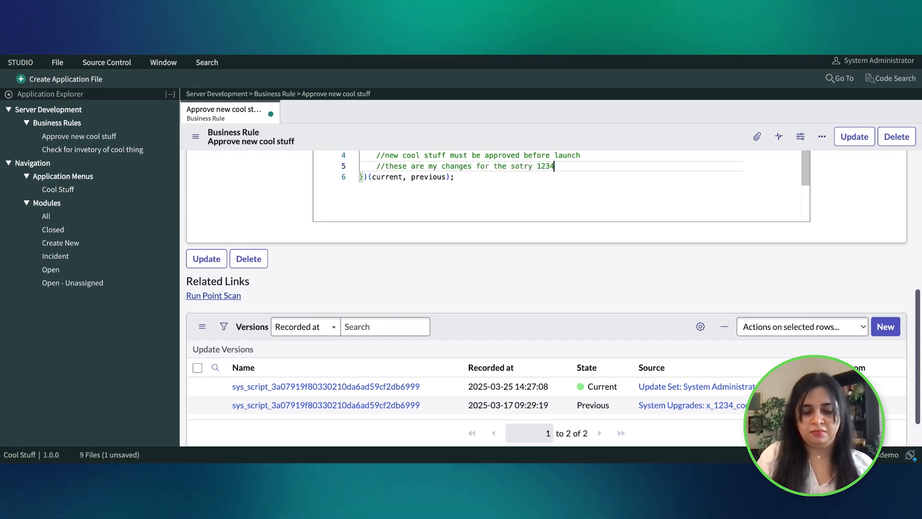
pyautogui.write('5')
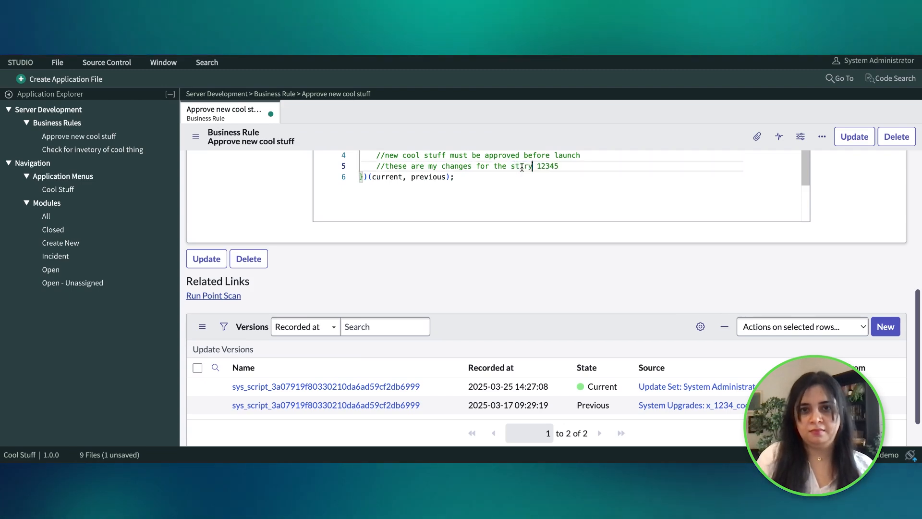
pyautogui.press('Backspace')
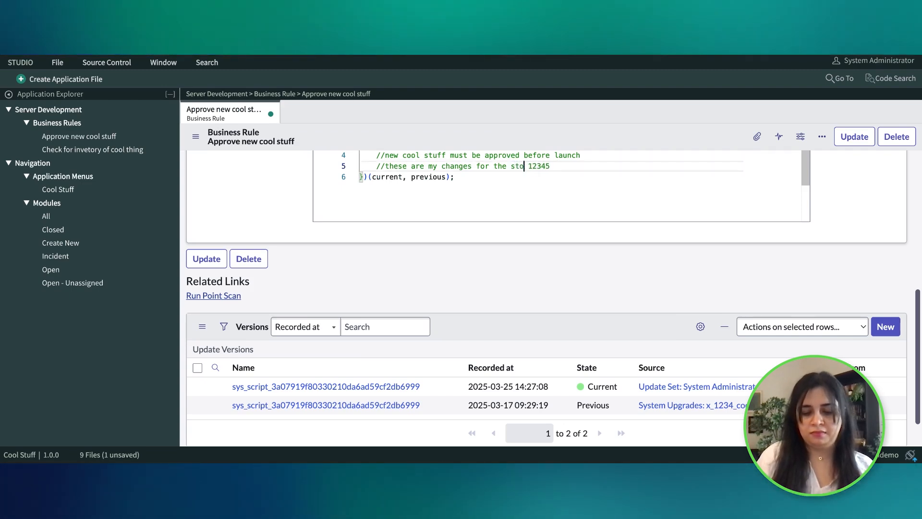
pyautogui.scroll(3)
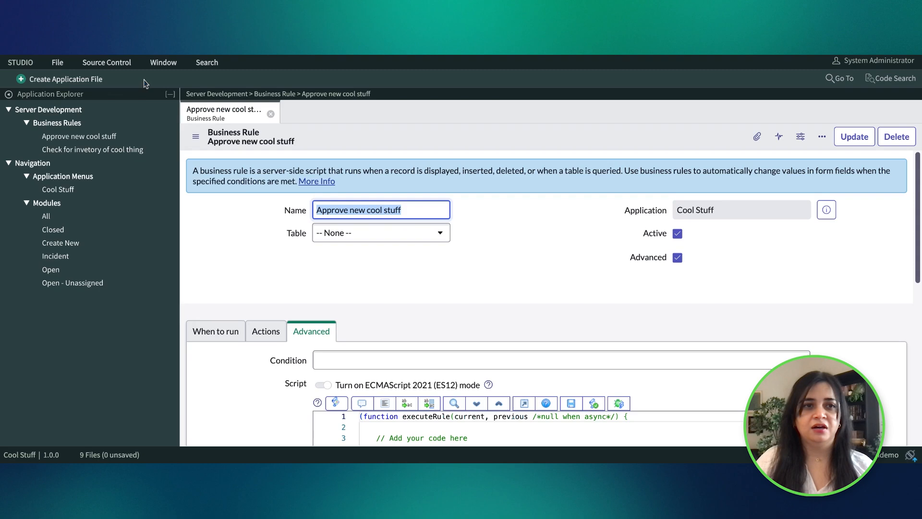
pyautogui.moveTo(107, 63)
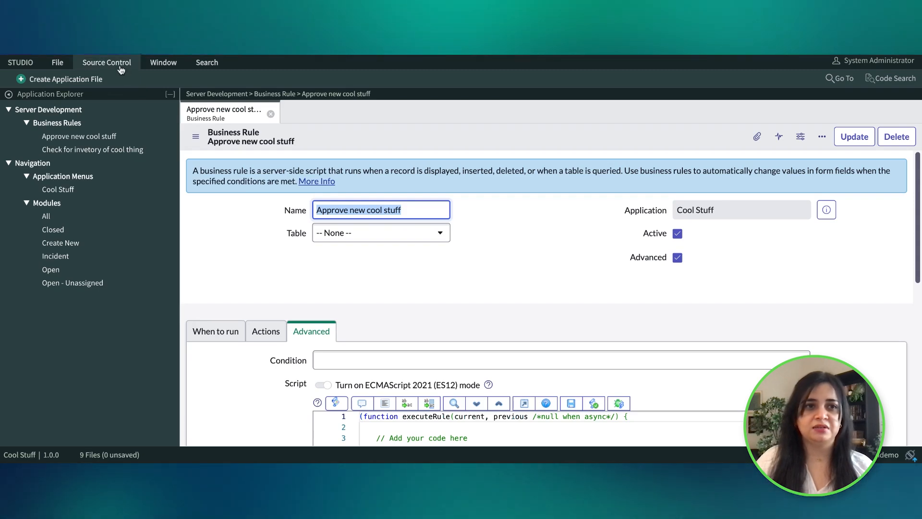
pyautogui.click(145, 96)
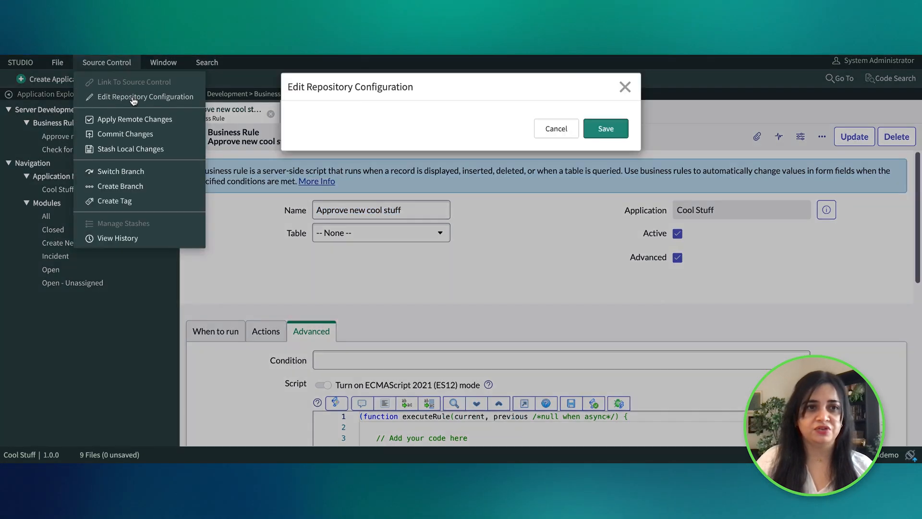
pyautogui.click(145, 96)
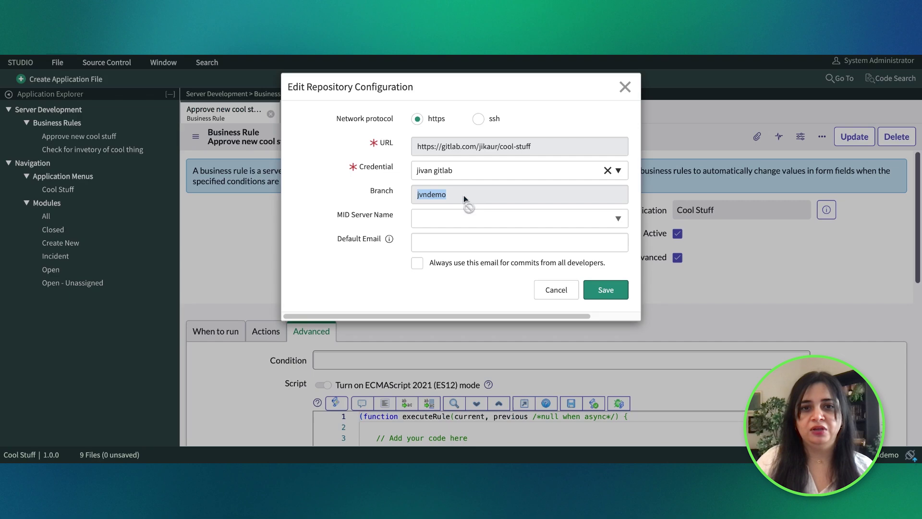
pyautogui.moveTo(624, 87)
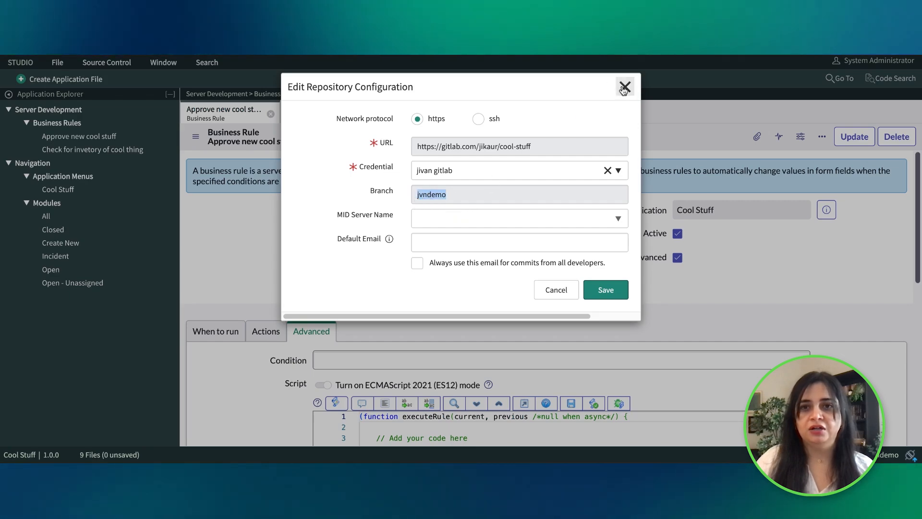
pyautogui.click(624, 87)
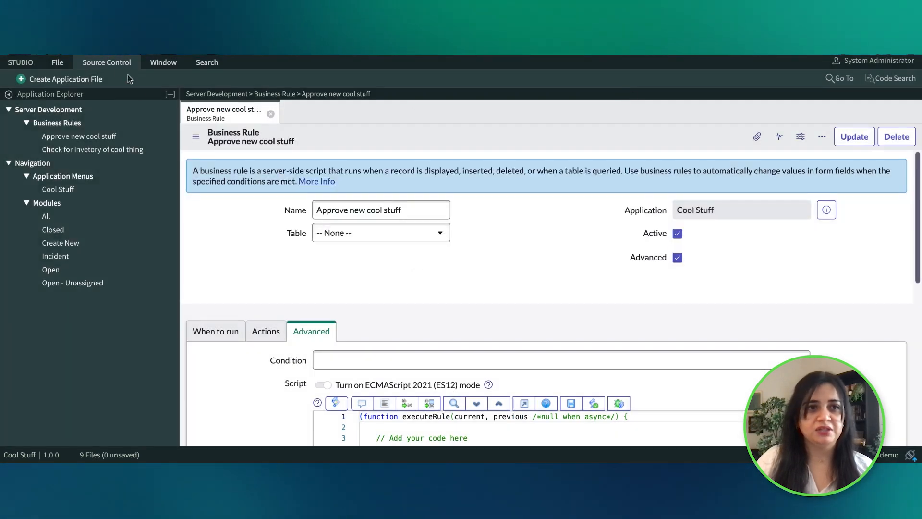
# Step: Start Commit Changes under Source Control with both modified files selected
pyautogui.click(106, 62)
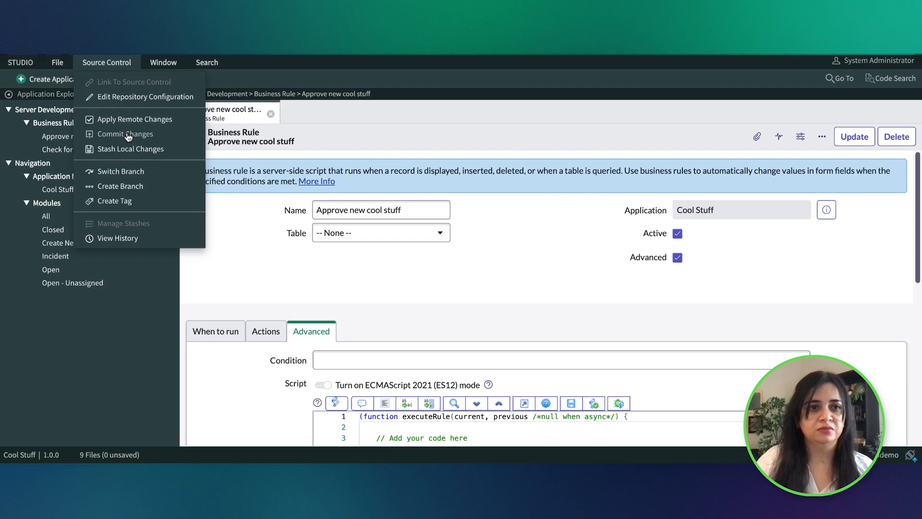
pyautogui.click(127, 134)
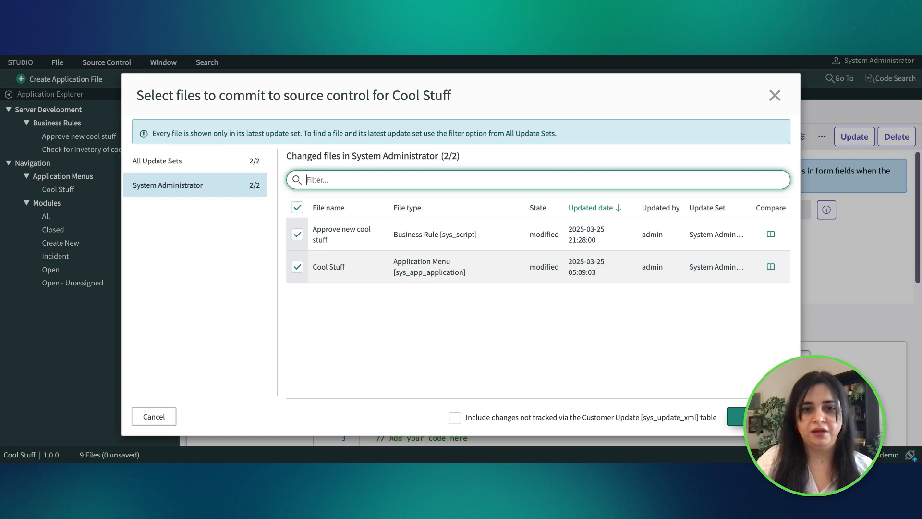
pyautogui.click(734, 416)
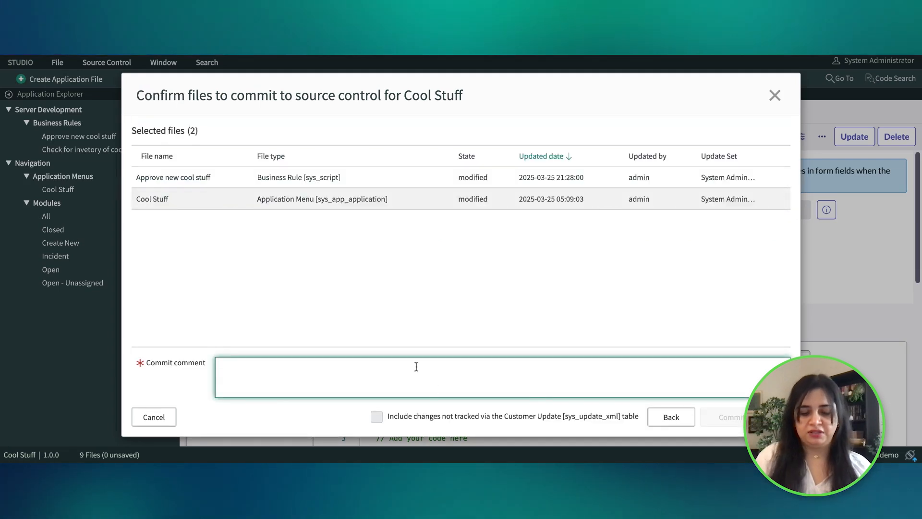
# Step: Commit with the message 'these are jivans changes for story 12354'
pyautogui.write('these are jiva')
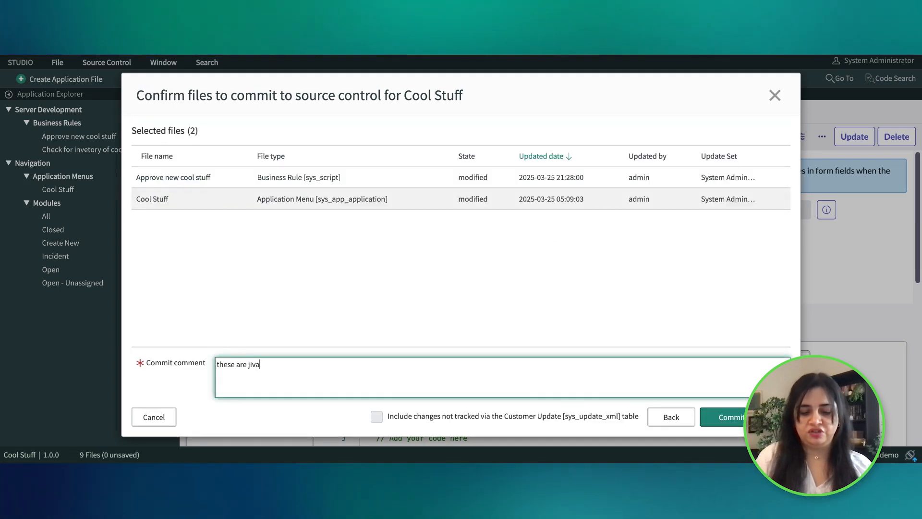
pyautogui.write('ns changes o')
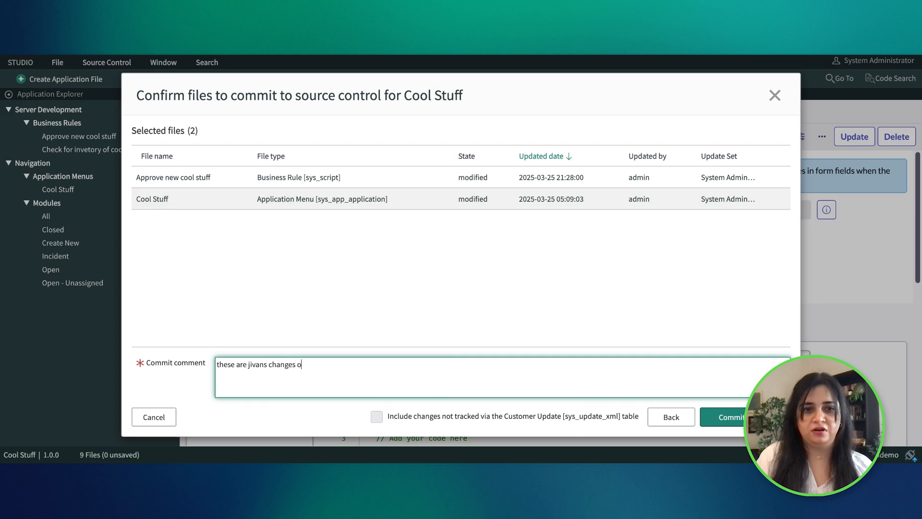
pyautogui.write('for story')
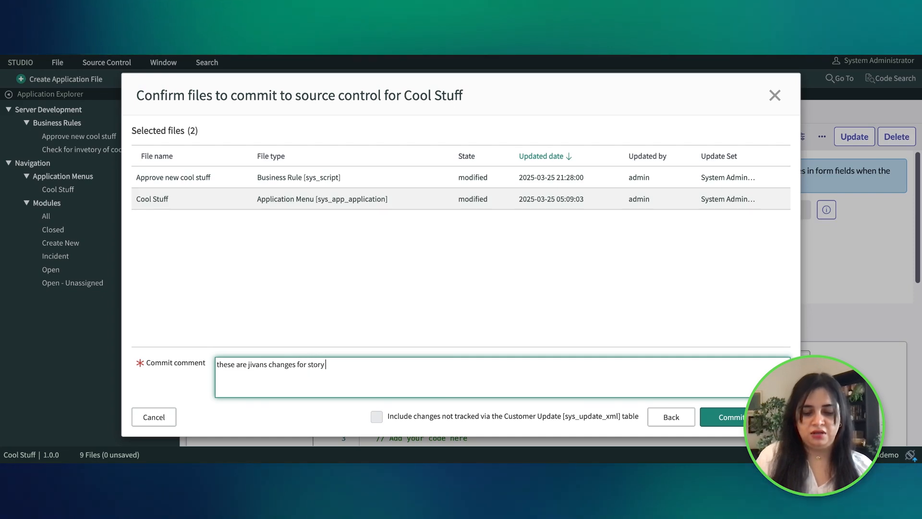
pyautogui.write('12354')
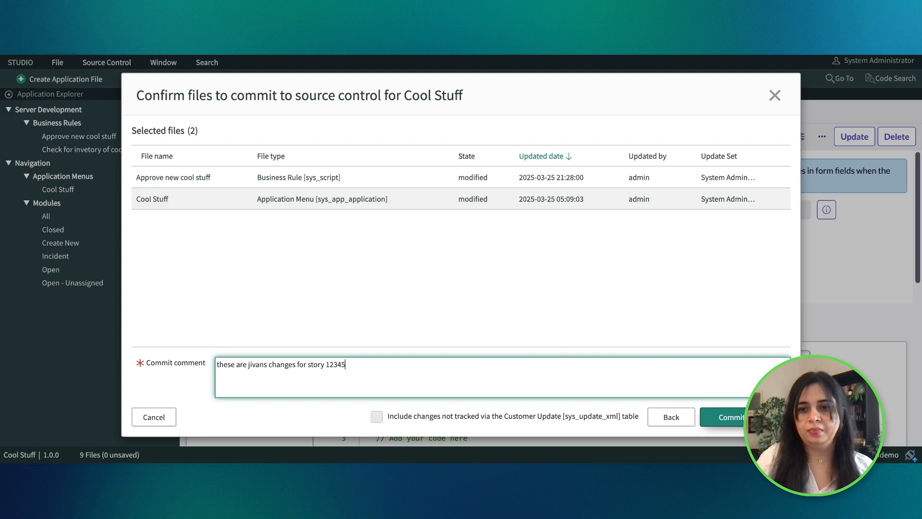
pyautogui.click(728, 416)
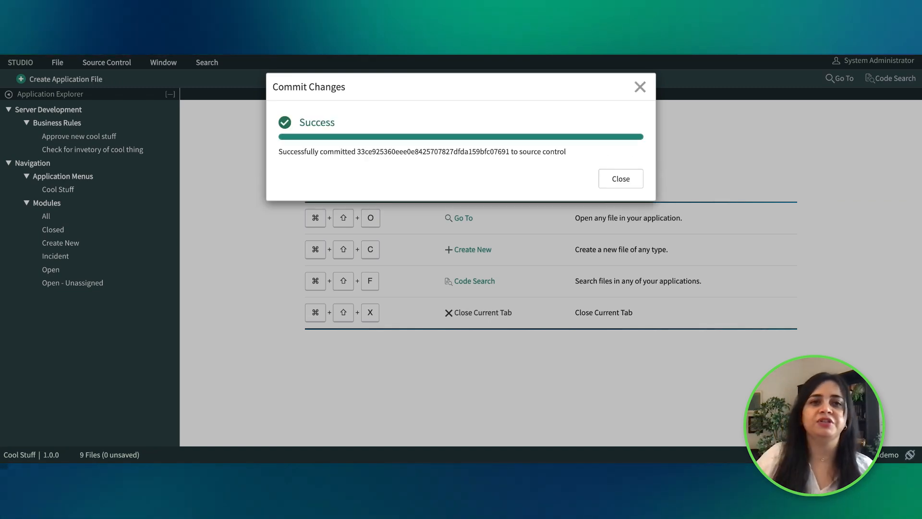
pyautogui.moveTo(402, 180)
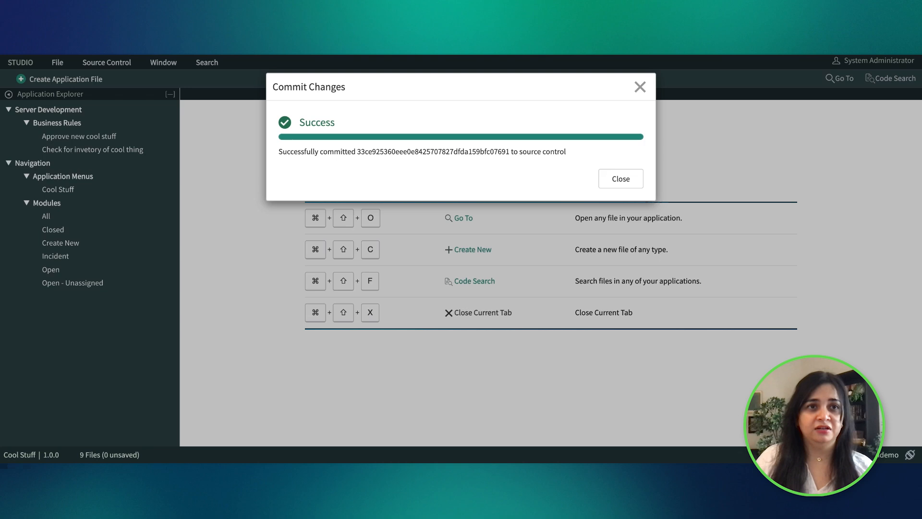
pyautogui.moveTo(434, 170)
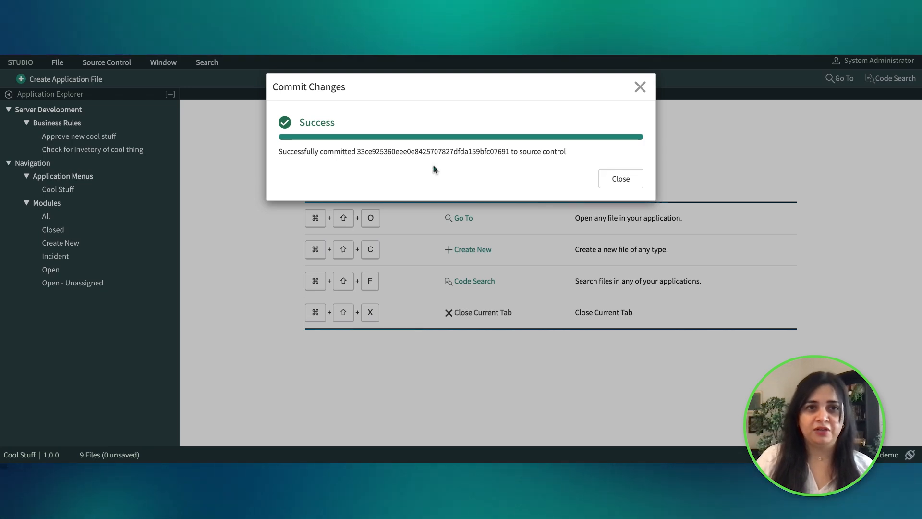
pyautogui.moveTo(420, 59)
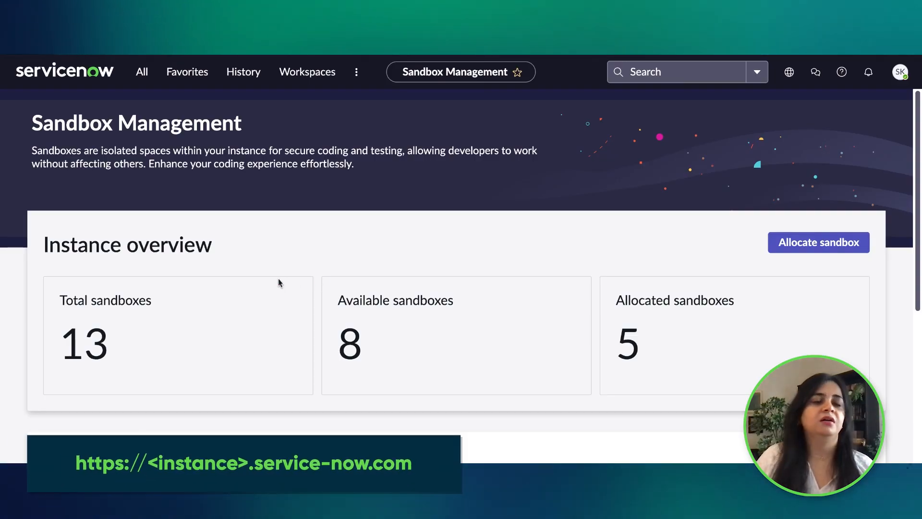
# Step: Scroll Sandbox Management down to the Sandboxes list of five running sandboxes
pyautogui.scroll(-3)
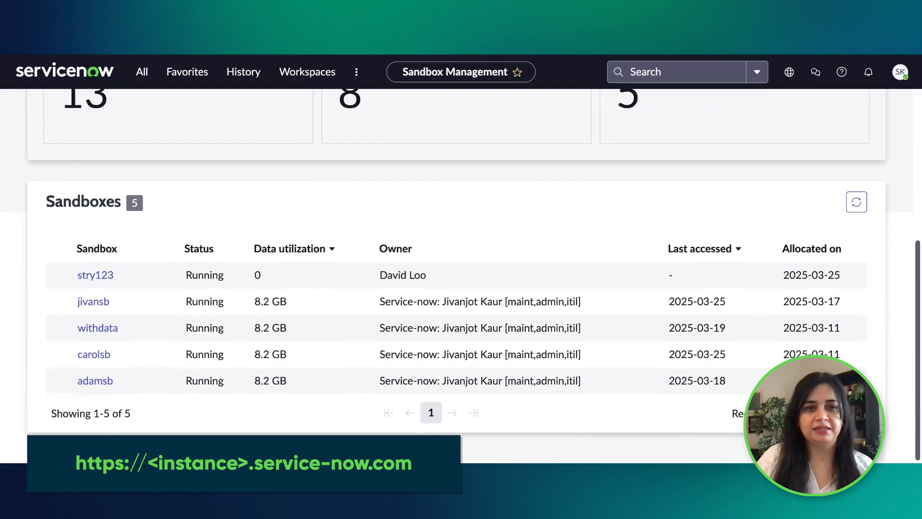
pyautogui.moveTo(93, 354)
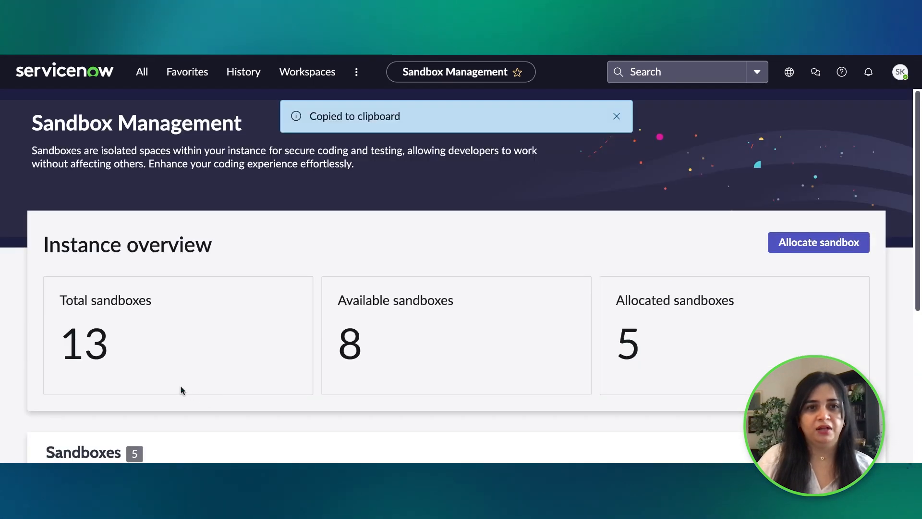
pyautogui.moveTo(412, 107)
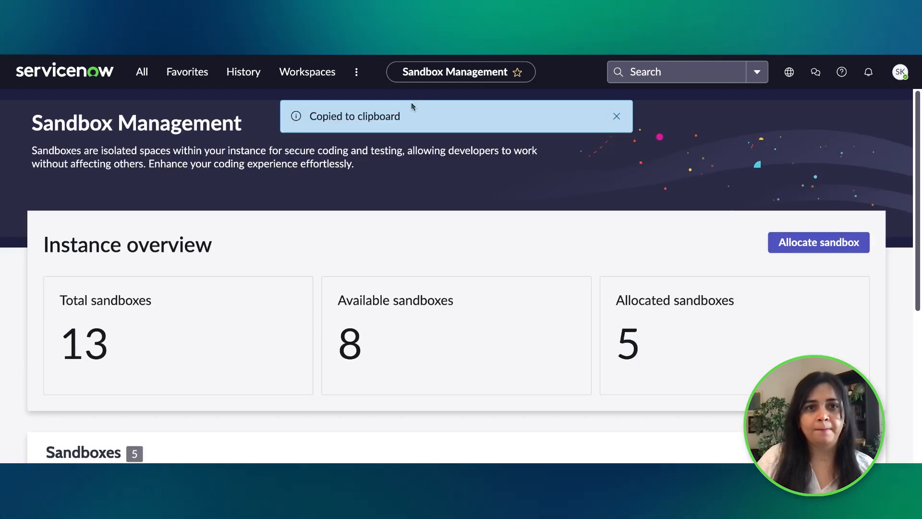
pyautogui.moveTo(617, 116)
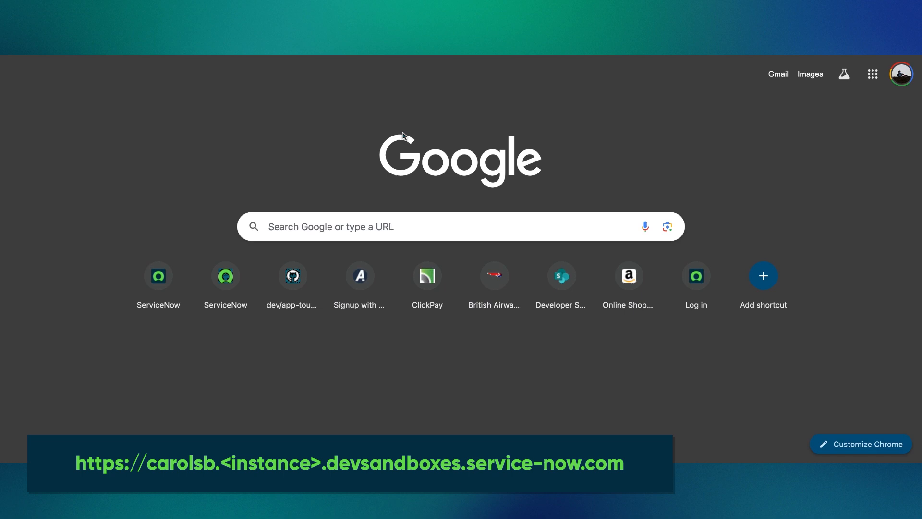
# Step: Sign in to the carolsb sandbox as admin with the password to reach the admin dashboard
pyautogui.click(159, 275)
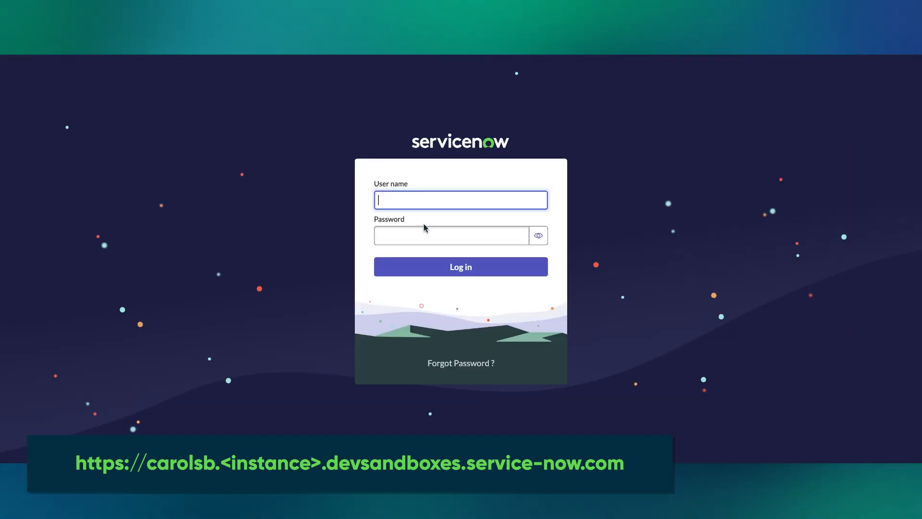
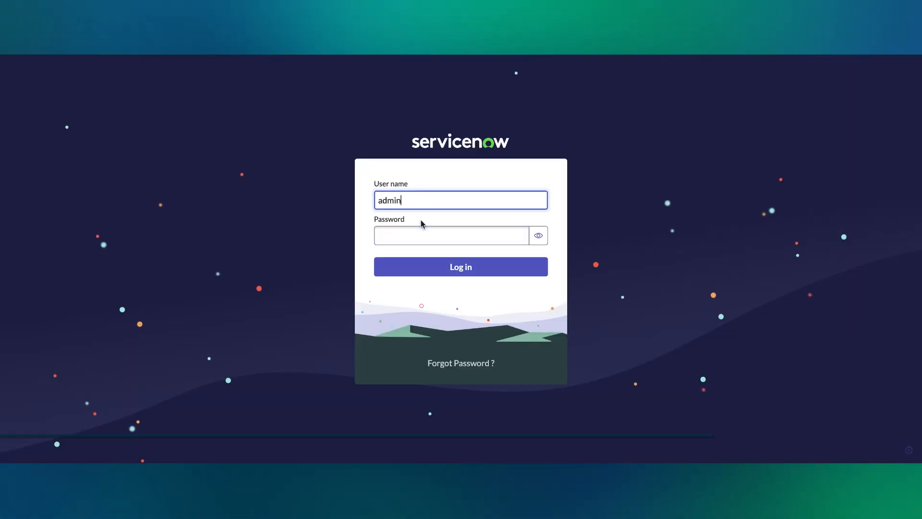
pyautogui.click(451, 235)
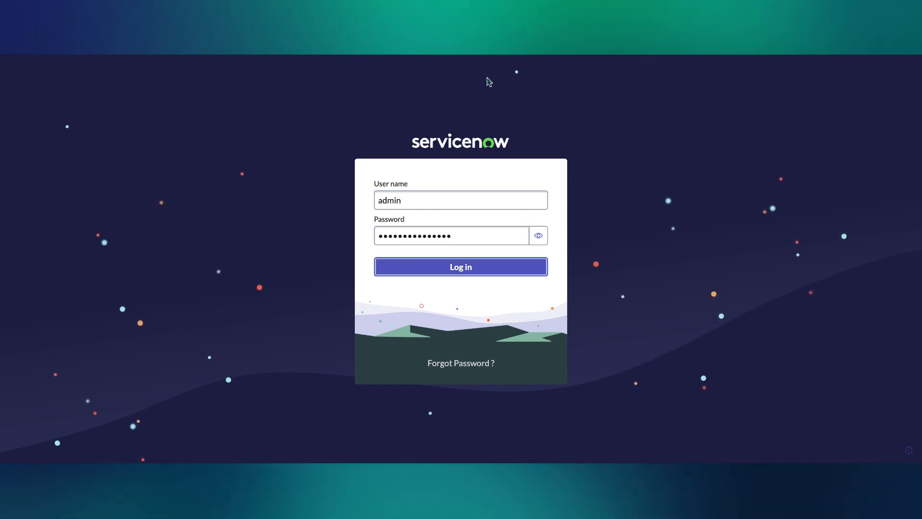
pyautogui.click(460, 266)
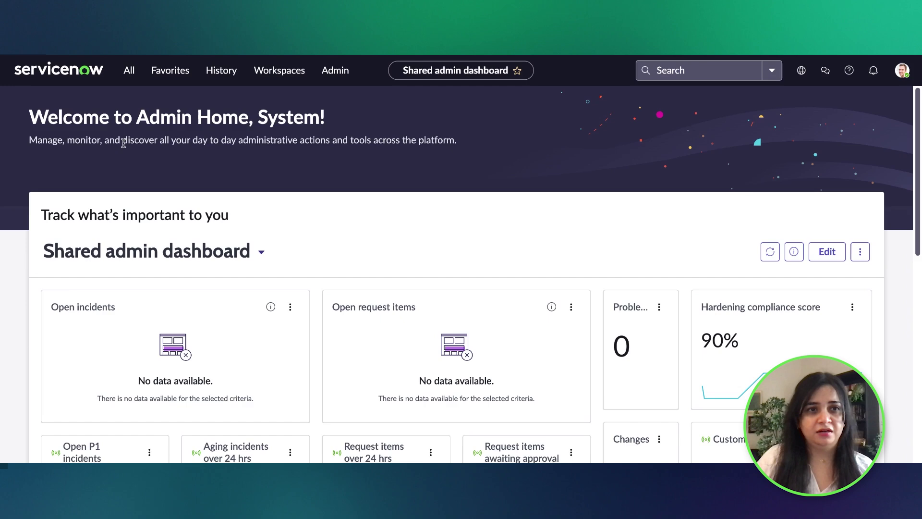
pyautogui.moveTo(133, 98)
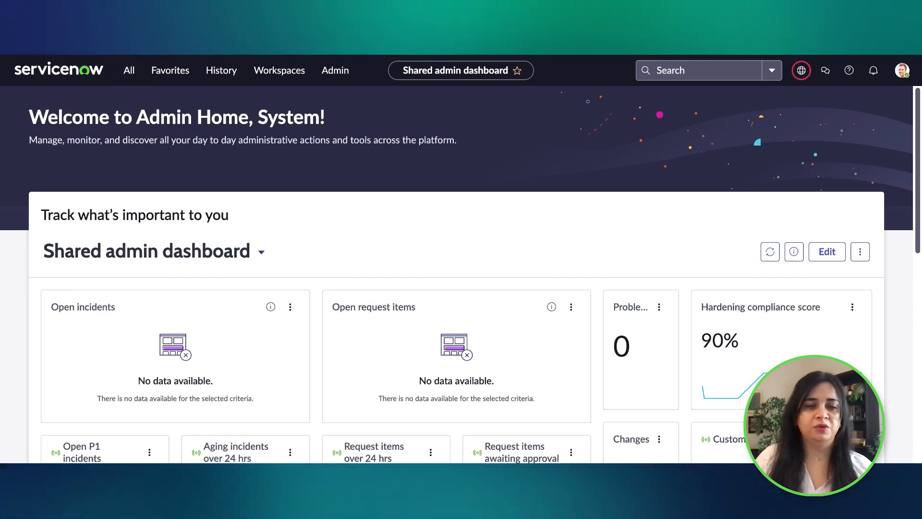
# Step: Launch Studio from the navigator, filter for 'cool' and open the Cool Stuff application's Approve new cool stuff rule
pyautogui.click(128, 70)
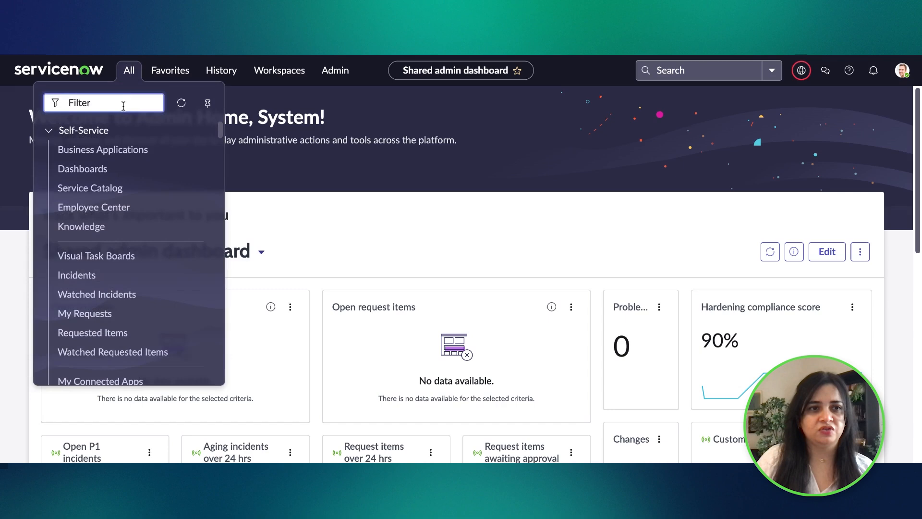
pyautogui.write('studi')
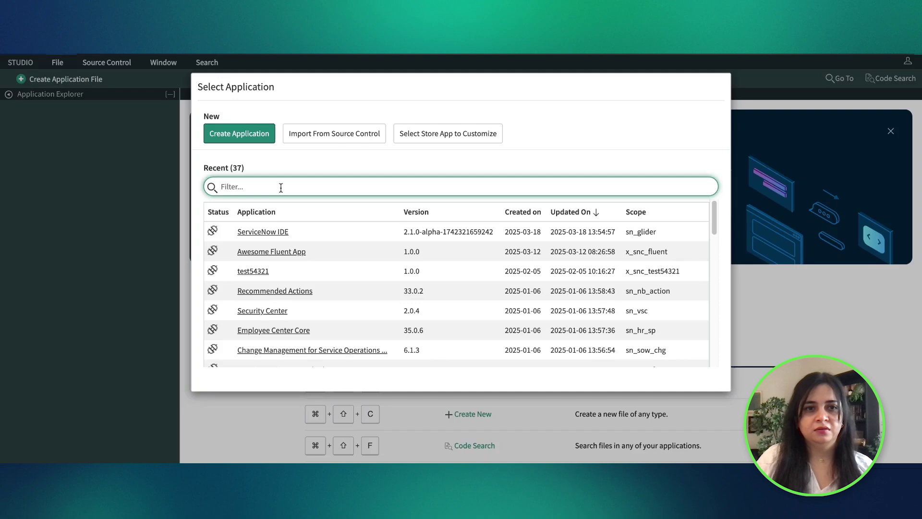
pyautogui.write('cool')
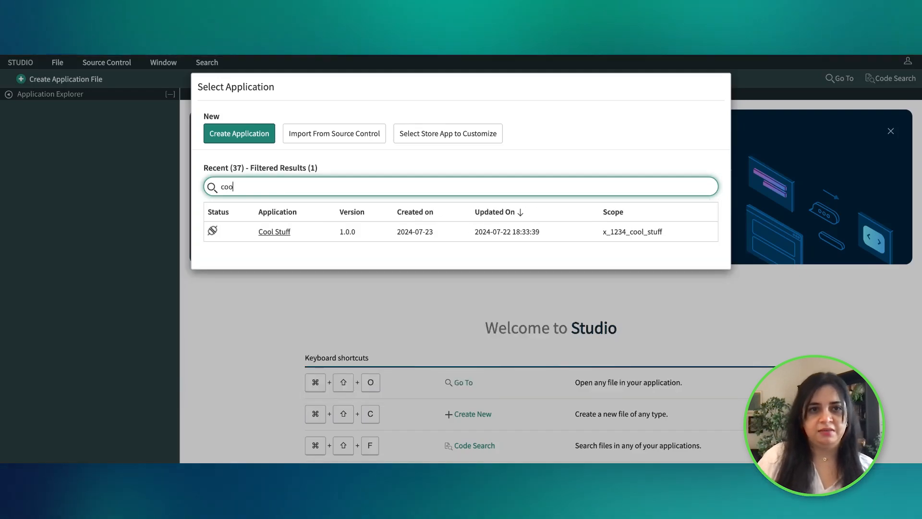
pyautogui.click(273, 232)
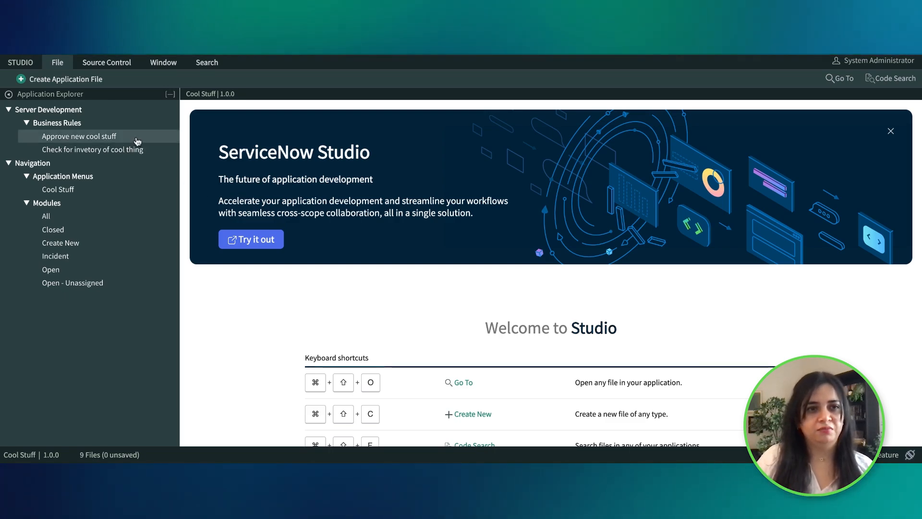
pyautogui.click(79, 136)
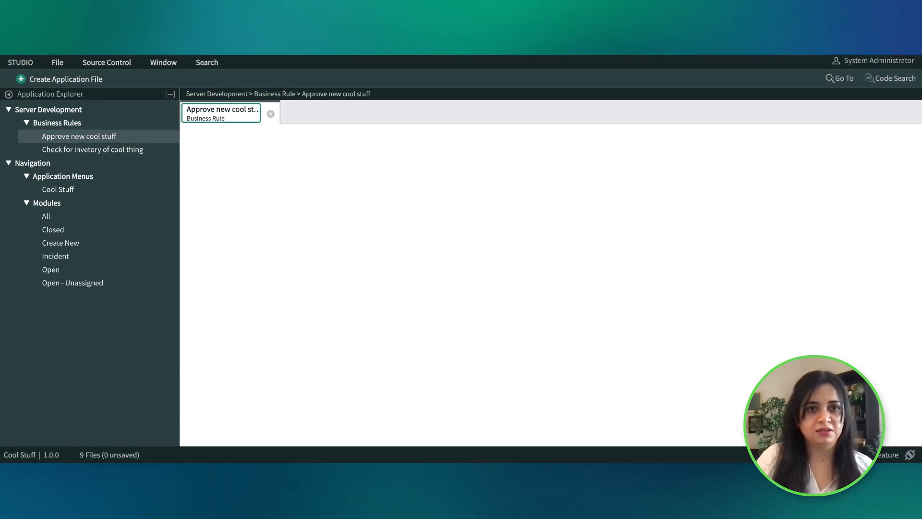
# Step: Show the Approve new cool stuff rule's Advanced script and position at the end of comment line 5
pyautogui.click(80, 135)
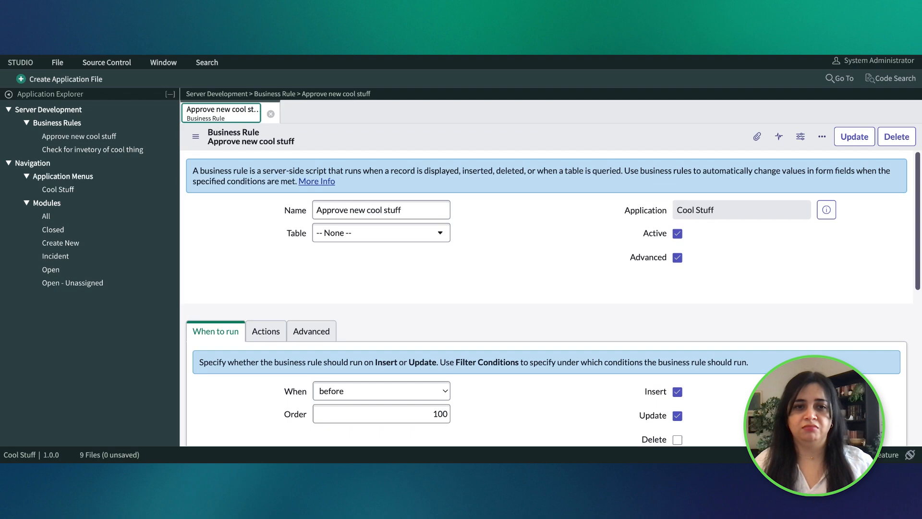
pyautogui.click(312, 331)
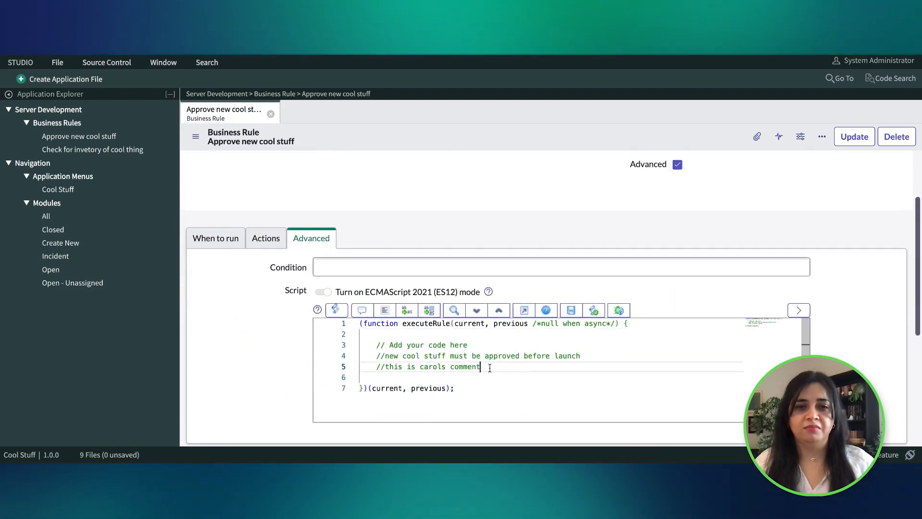
pyautogui.tripleClick(428, 366)
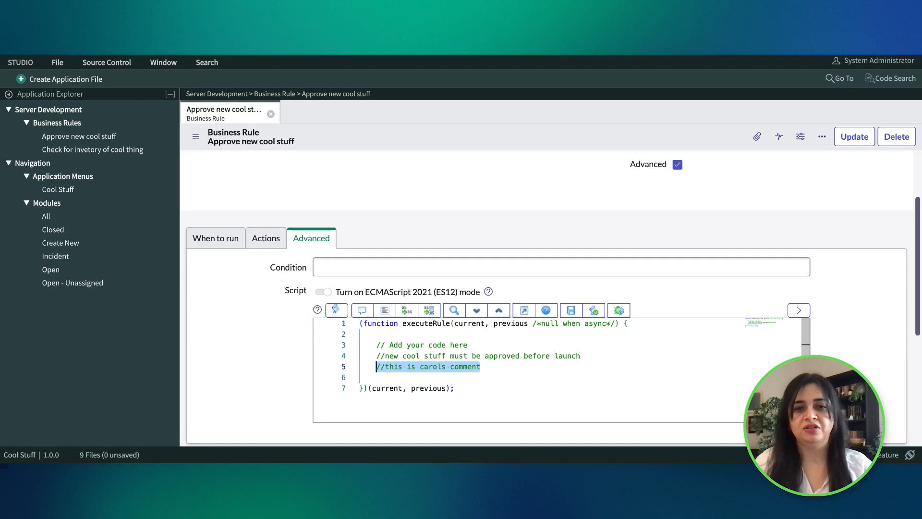
pyautogui.click(495, 366)
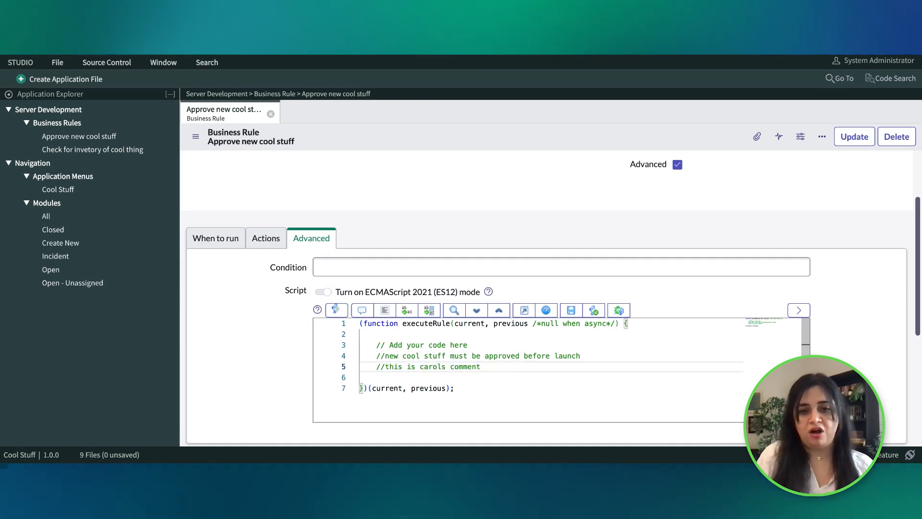
# Step: Extend the comment to 'this is carols comments for story678' and save the business rule
pyautogui.write('s')
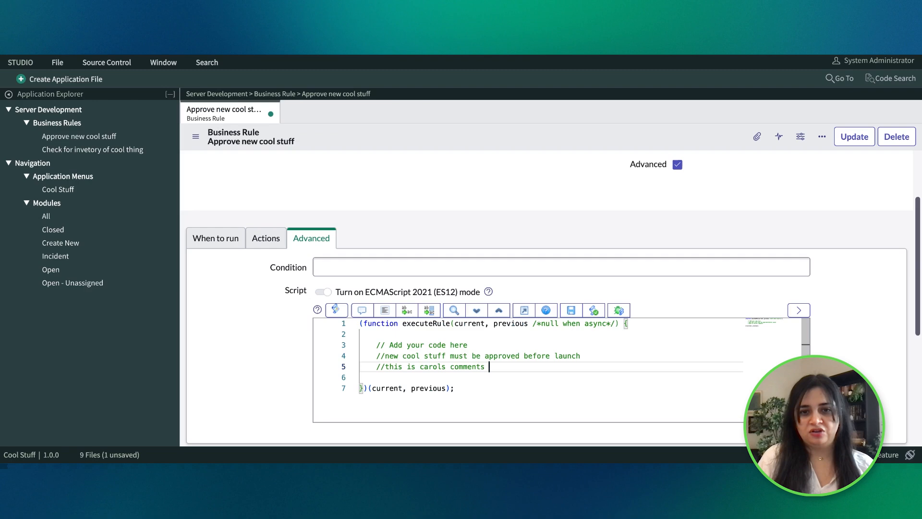
pyautogui.write('for story')
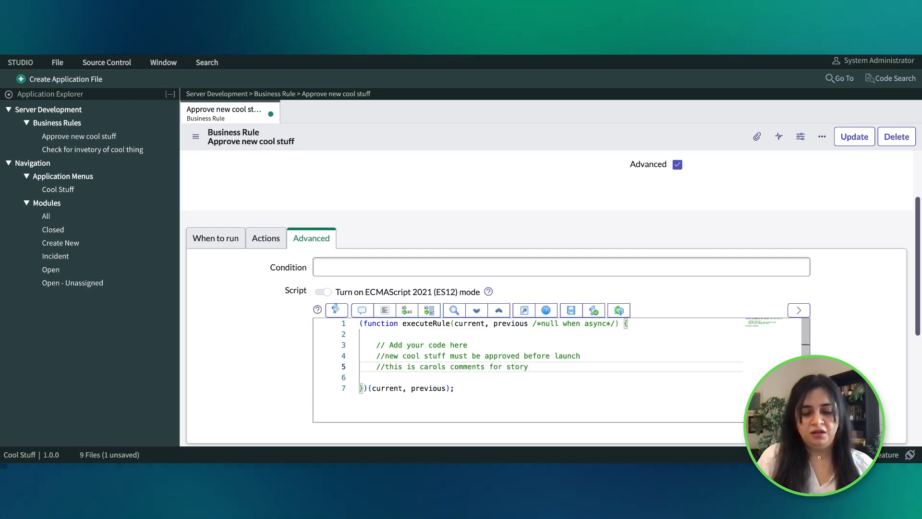
pyautogui.write('678')
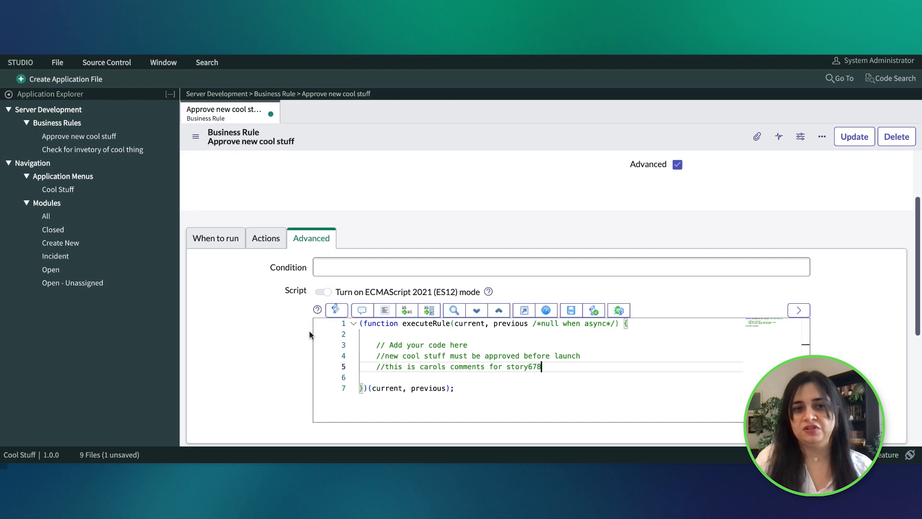
pyautogui.scroll(3)
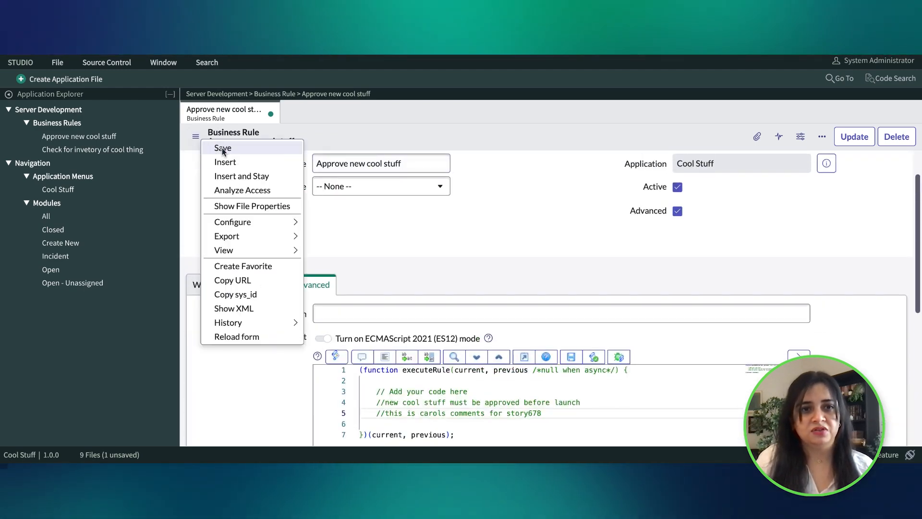
pyautogui.click(221, 148)
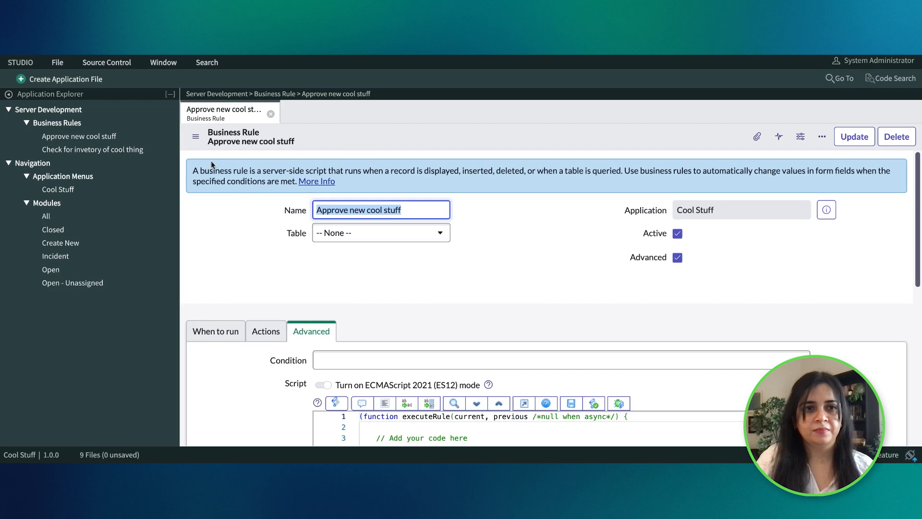
pyautogui.moveTo(107, 63)
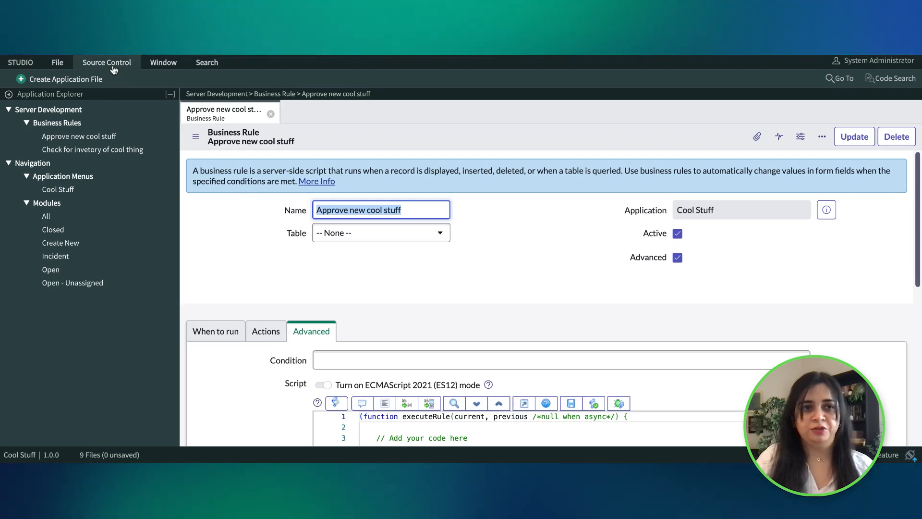
pyautogui.click(107, 62)
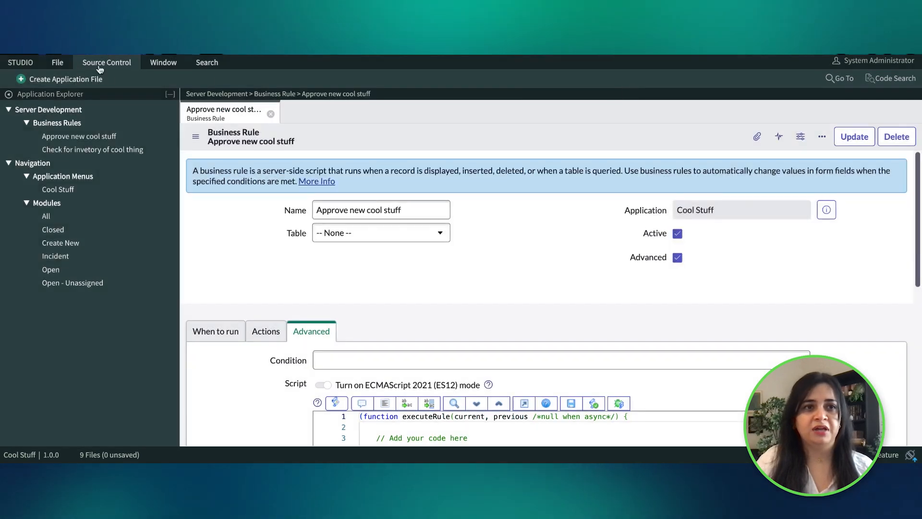
pyautogui.click(107, 61)
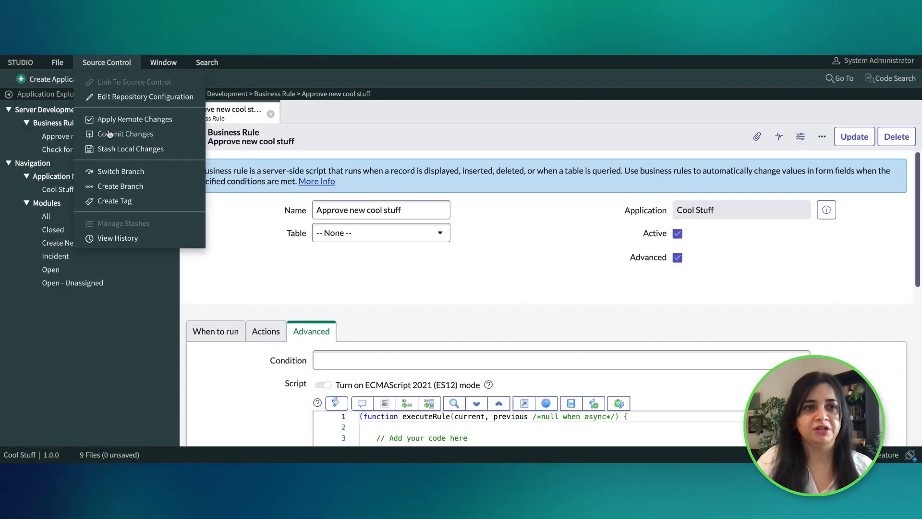
# Step: Commit the changed rule to source control with comment 'these are carols changes for story 678'
pyautogui.click(127, 133)
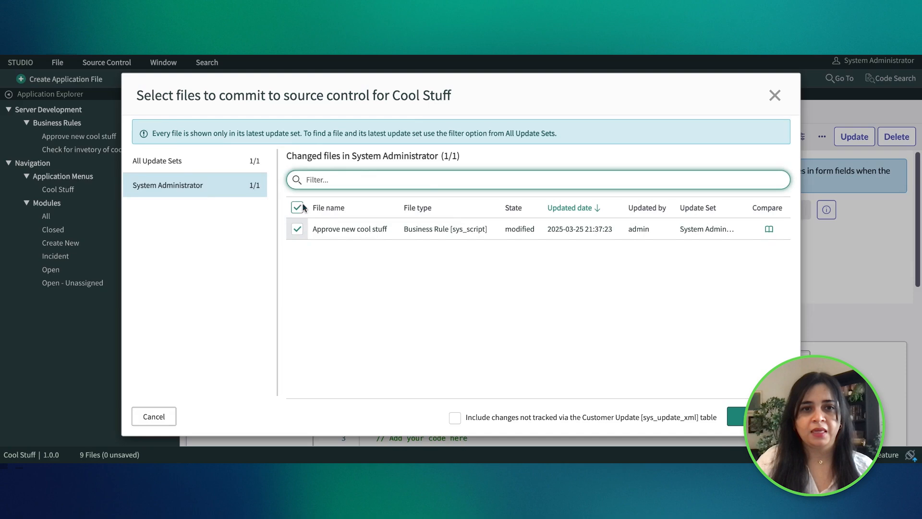
pyautogui.click(743, 416)
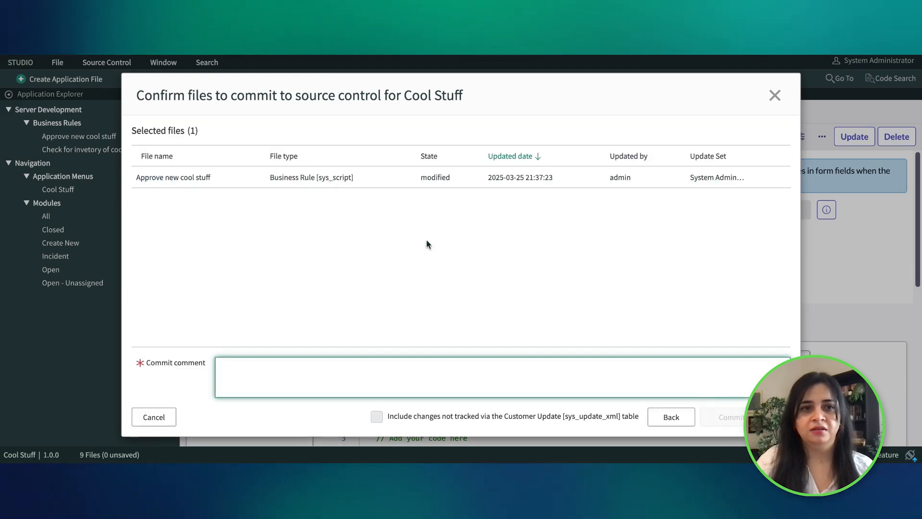
pyautogui.write('these a')
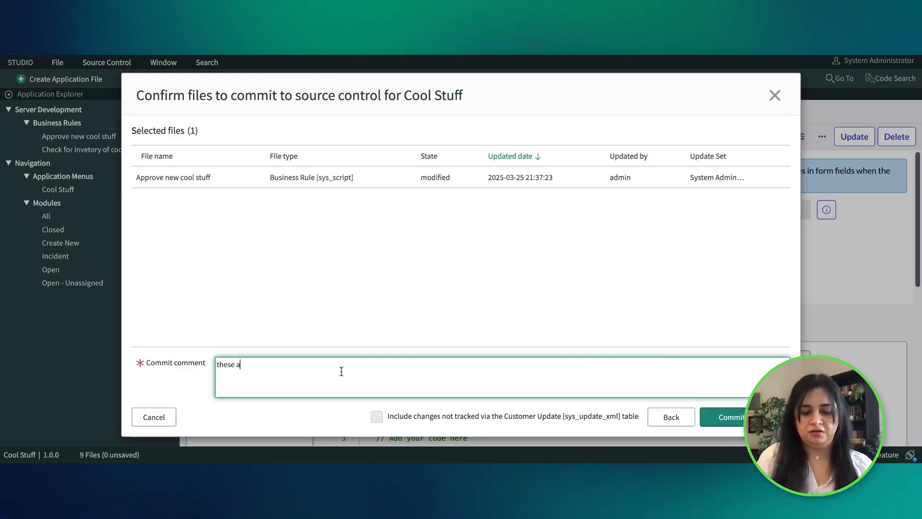
pyautogui.write('re c')
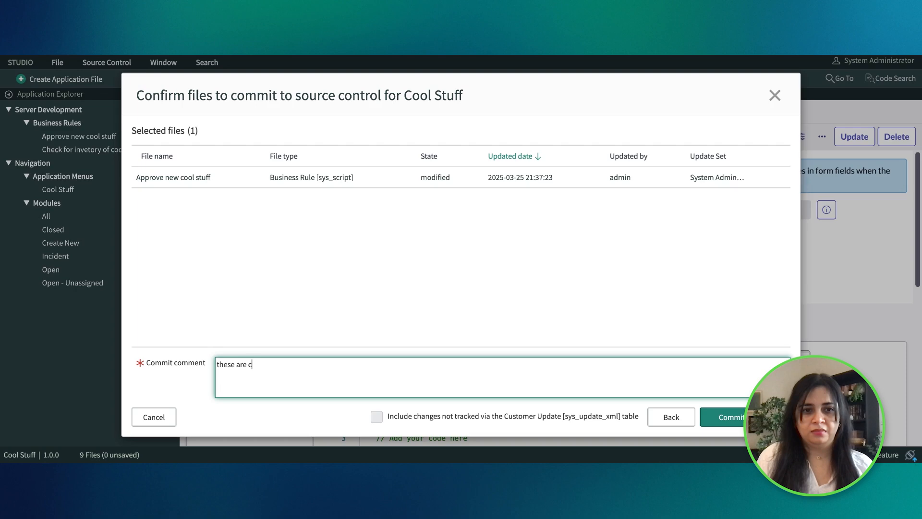
pyautogui.write('arols changes')
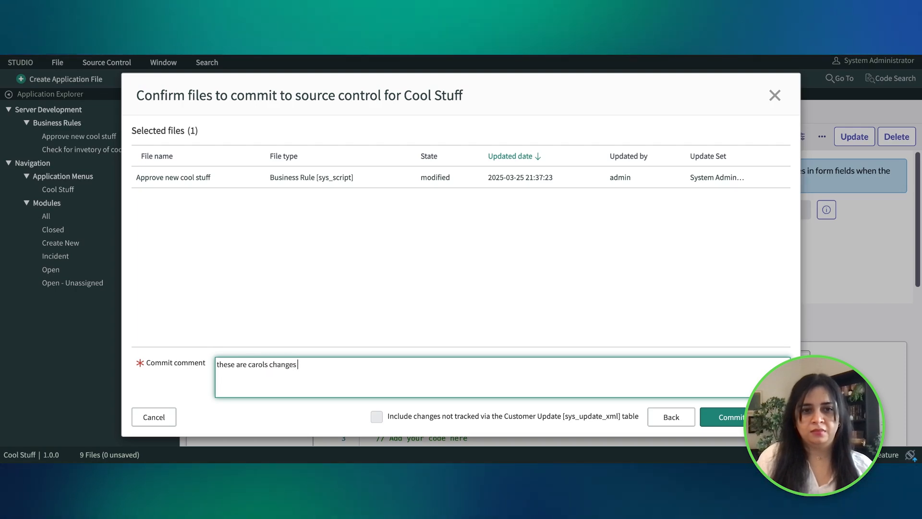
pyautogui.write('for story 6')
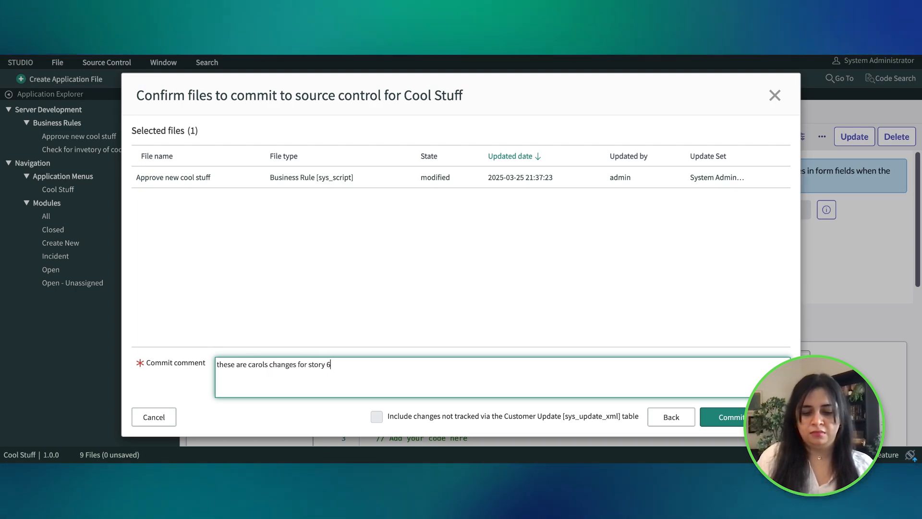
pyautogui.write('78')
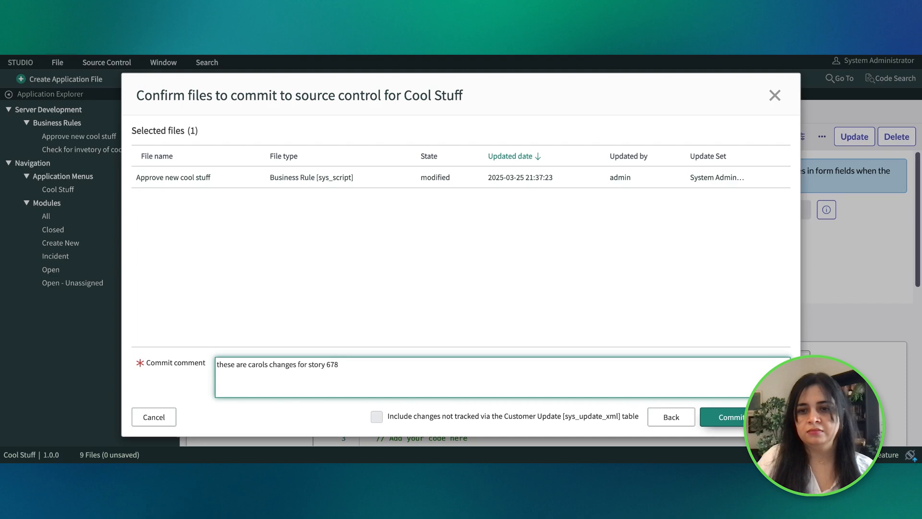
pyautogui.click(726, 417)
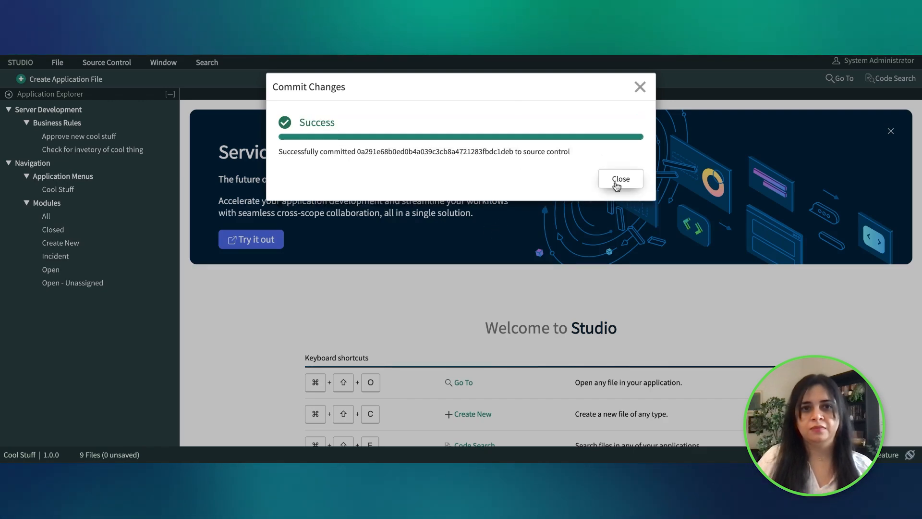
pyautogui.moveTo(563, 192)
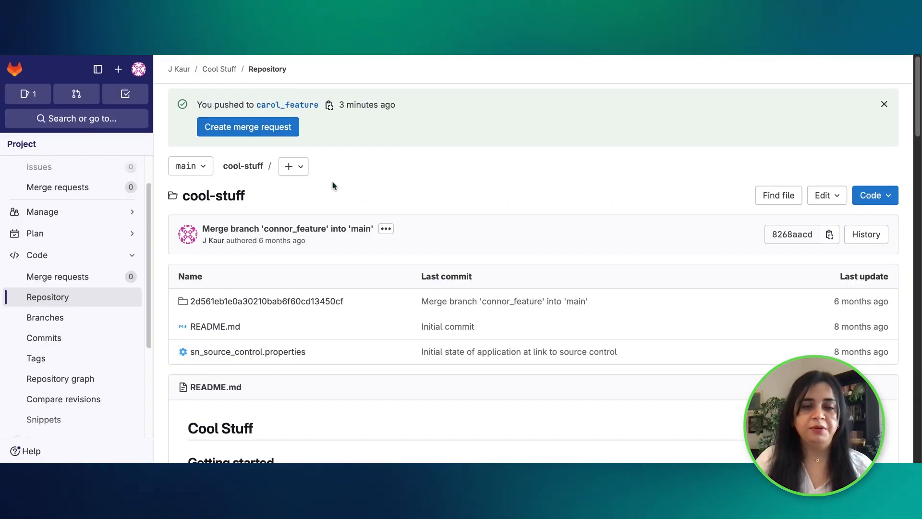
pyautogui.moveTo(332, 192)
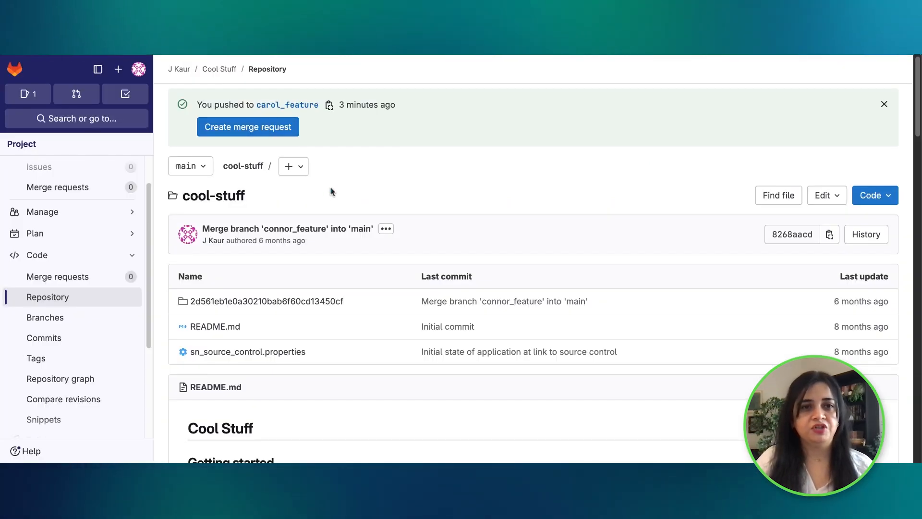
pyautogui.moveTo(319, 196)
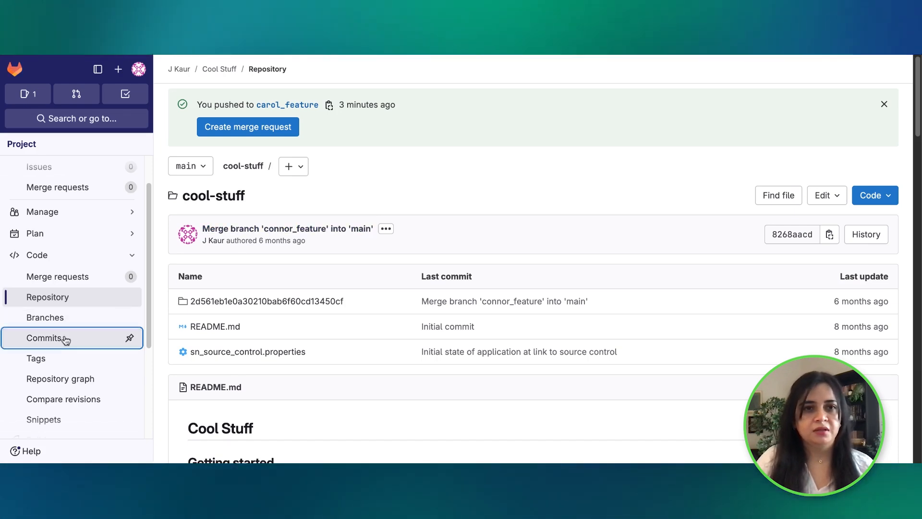
# Step: Show jvndemo's commits and start a merge request from jvndemo into main titled Jvndemo
pyautogui.click(46, 337)
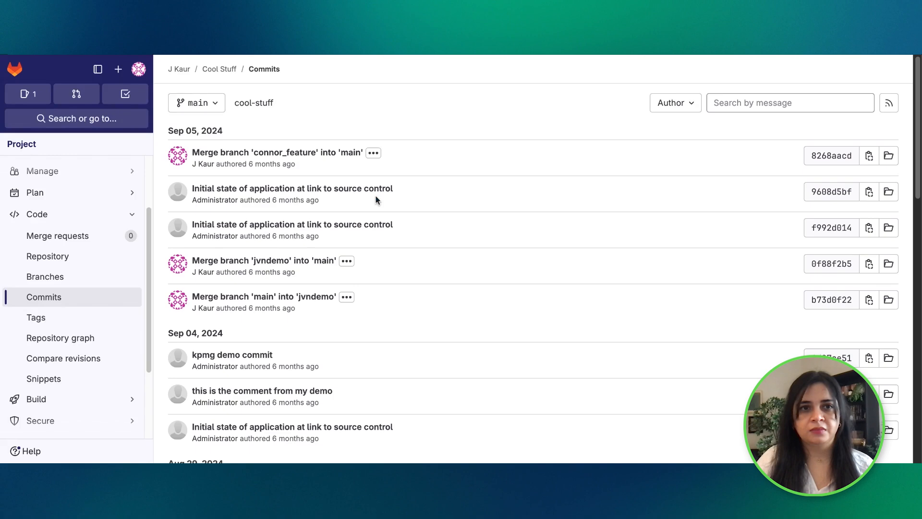
pyautogui.click(195, 103)
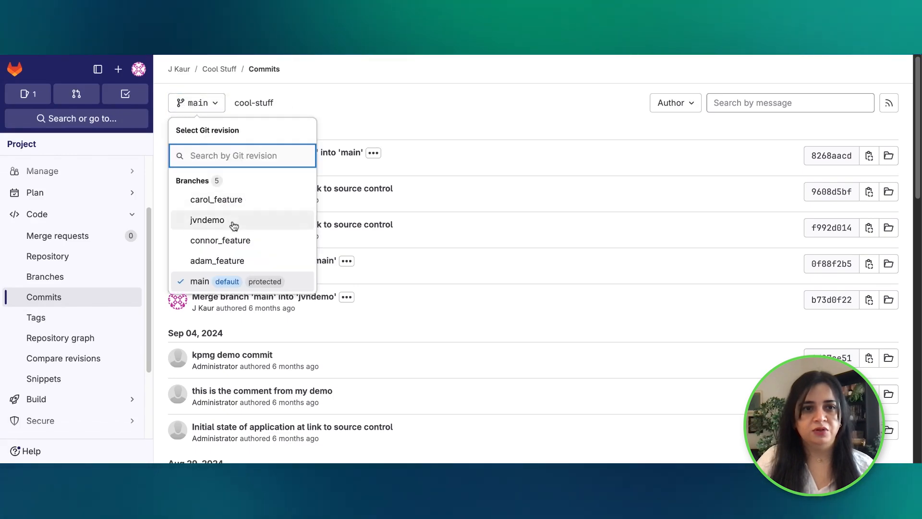
pyautogui.click(208, 219)
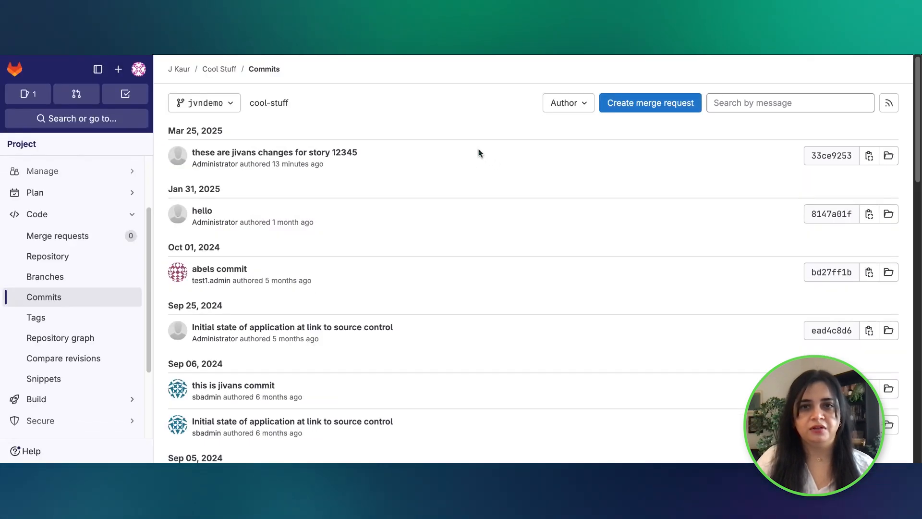
pyautogui.click(650, 103)
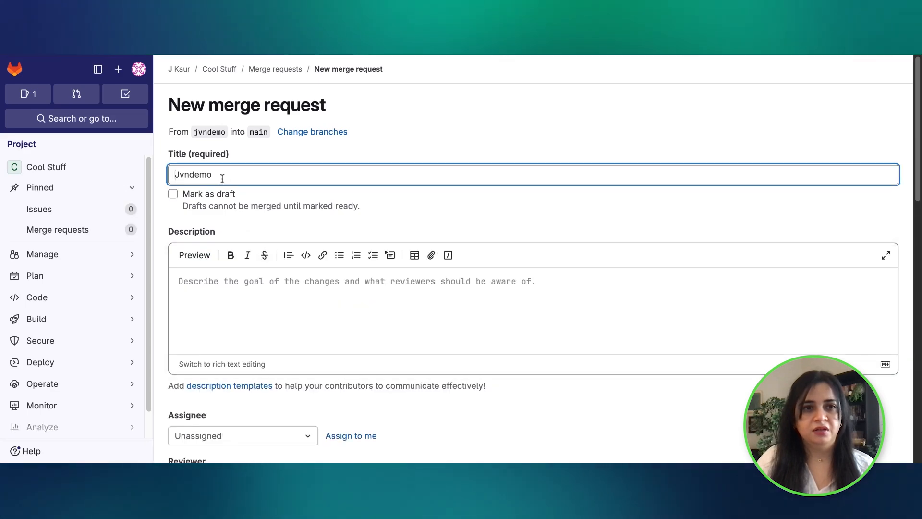
pyautogui.scroll(-3)
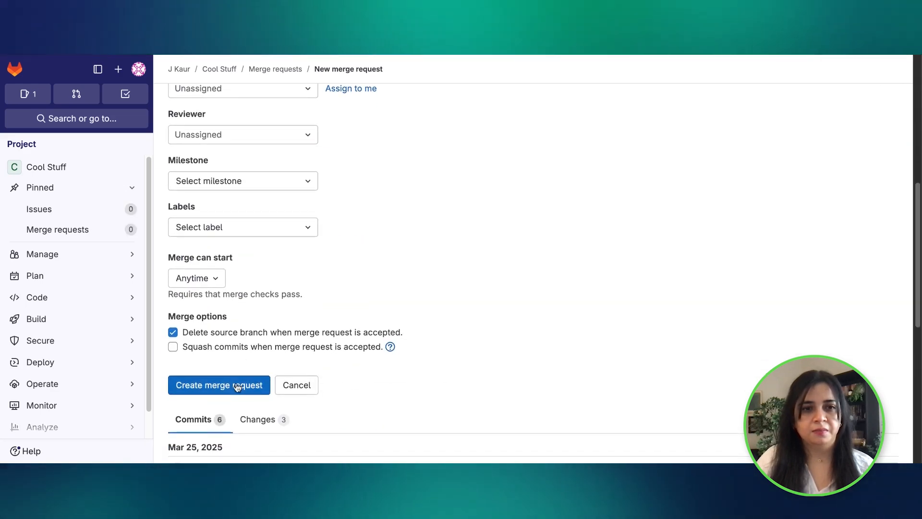
# Step: Create and merge the Jvndemo merge request into main, then view main's commit history
pyautogui.click(218, 384)
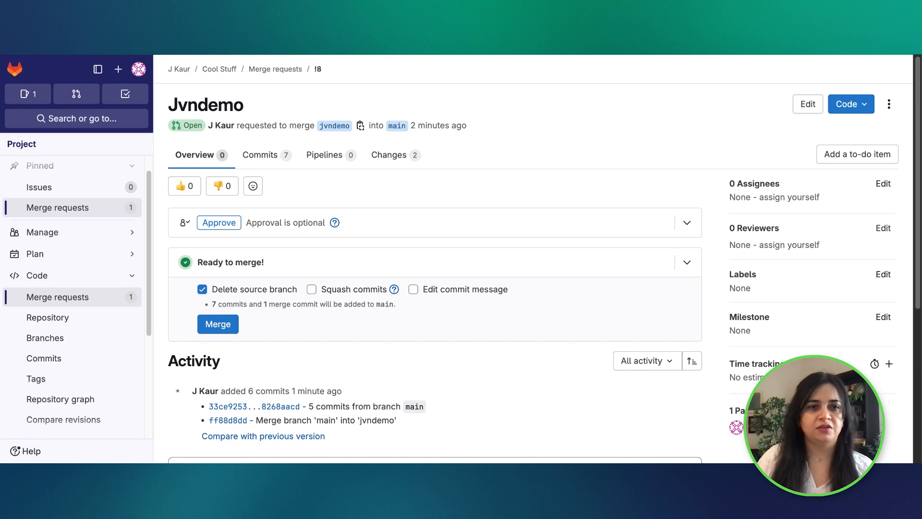
pyautogui.click(218, 323)
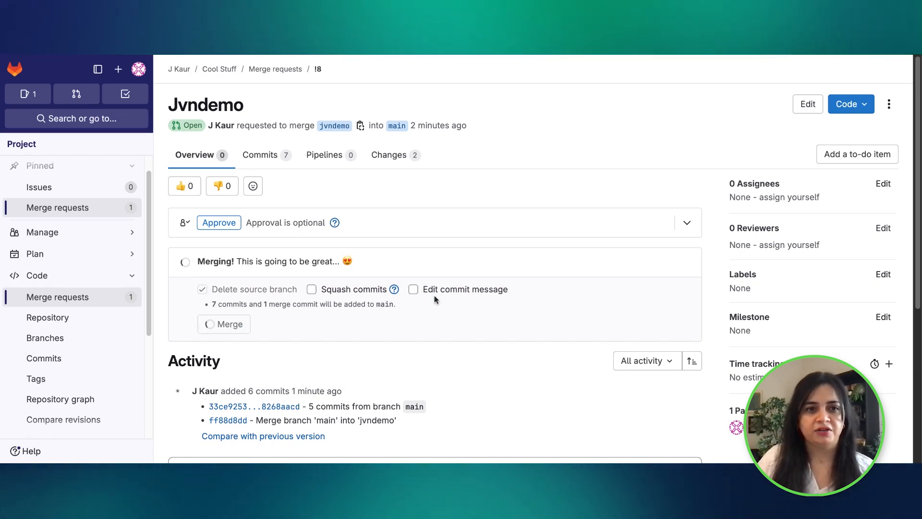
pyautogui.click(230, 323)
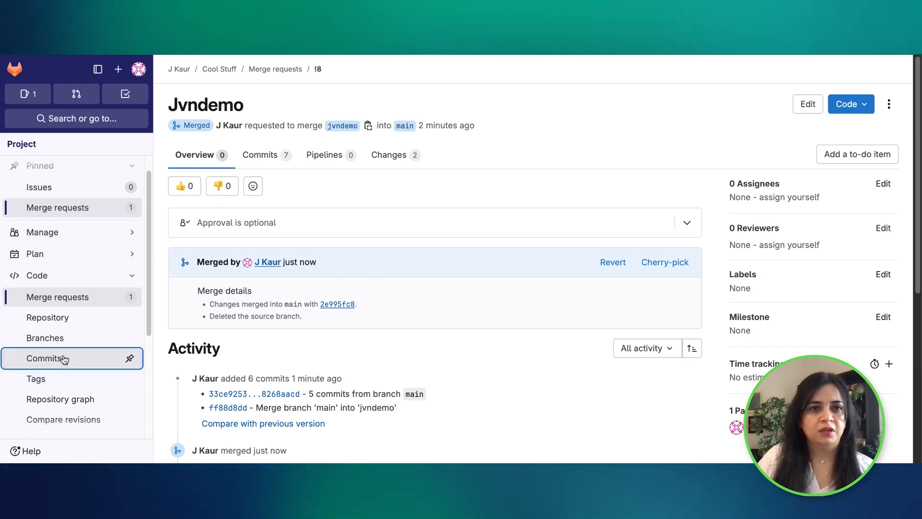
pyautogui.click(46, 358)
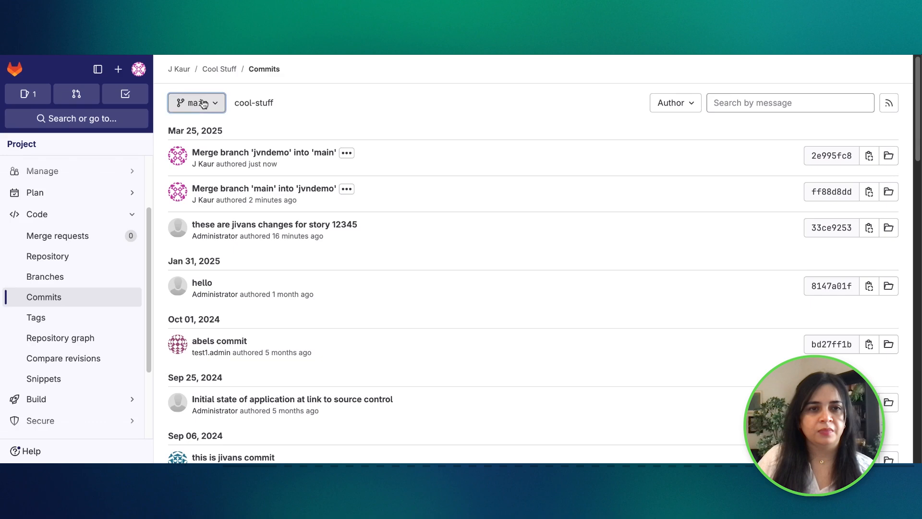
# Step: Create the Carol feature merge request from carol_feature into main and resolve its conflicts
pyautogui.click(196, 103)
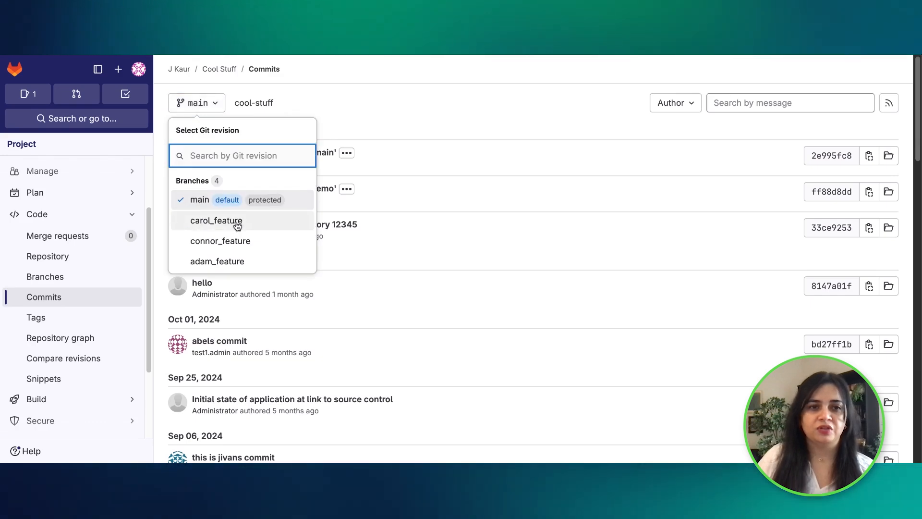
pyautogui.click(215, 220)
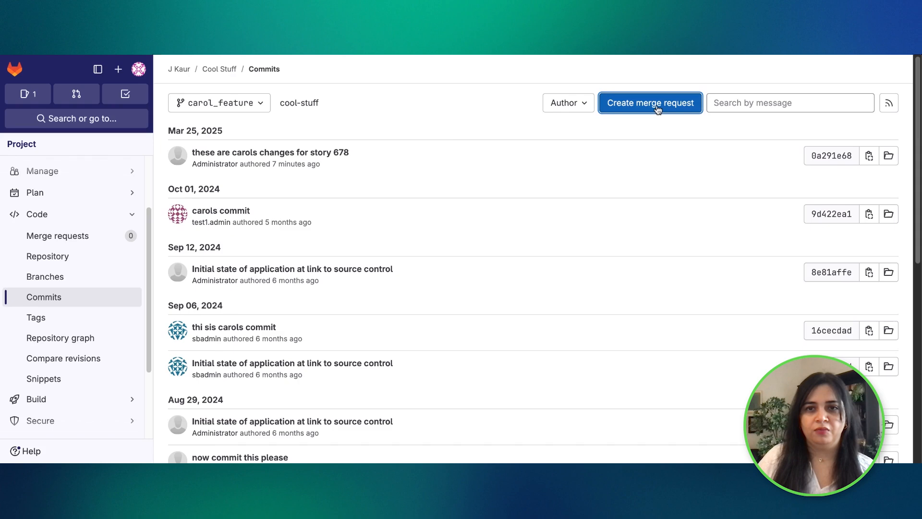
pyautogui.click(650, 102)
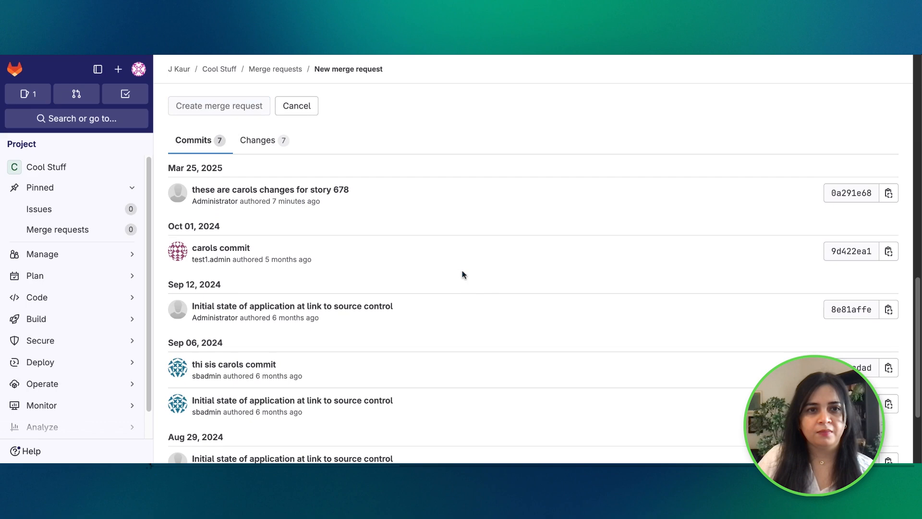
pyautogui.click(219, 106)
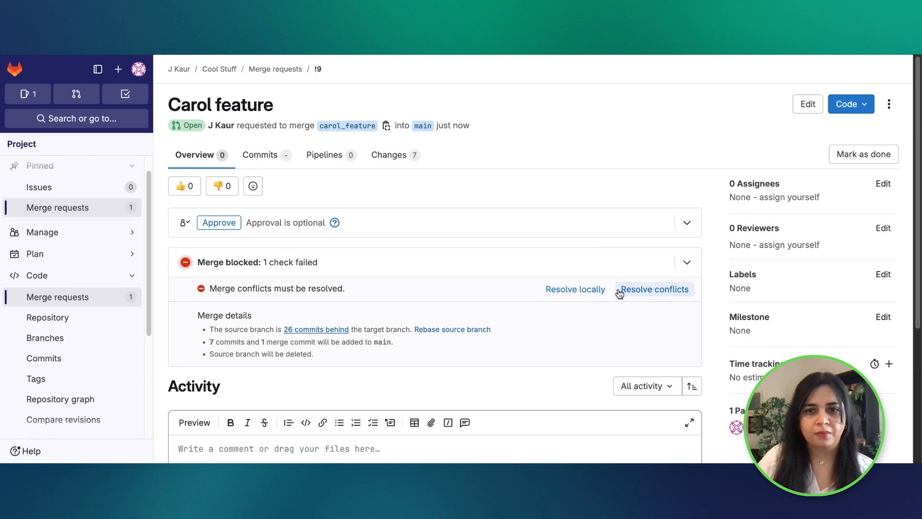
pyautogui.click(653, 289)
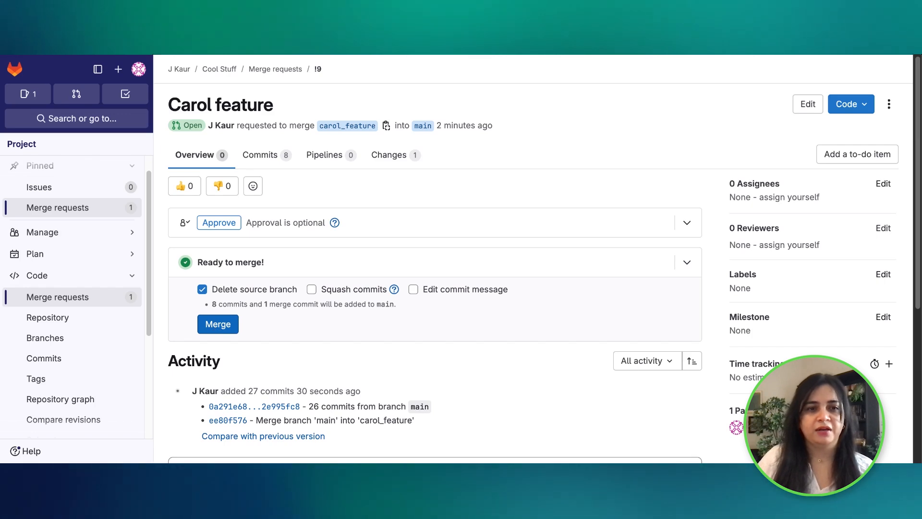
# Step: Merge the Carol feature merge request into main
pyautogui.click(218, 323)
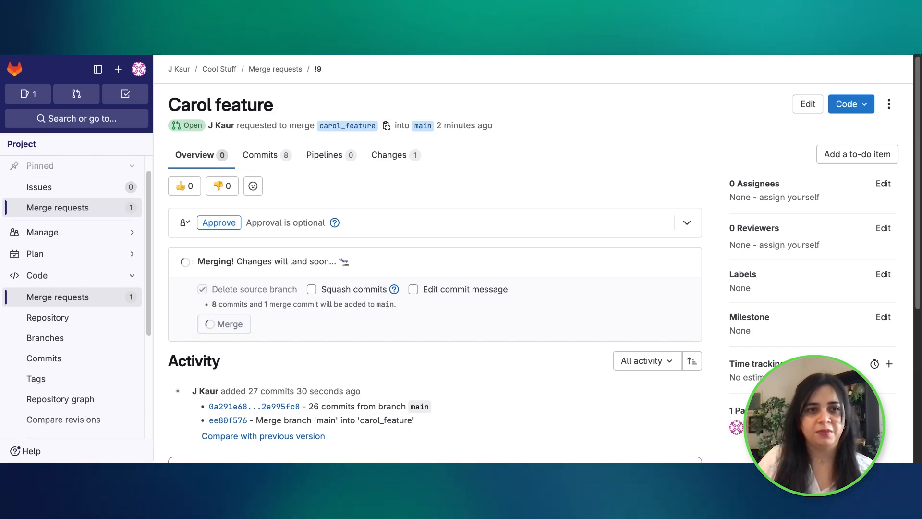
pyautogui.click(224, 324)
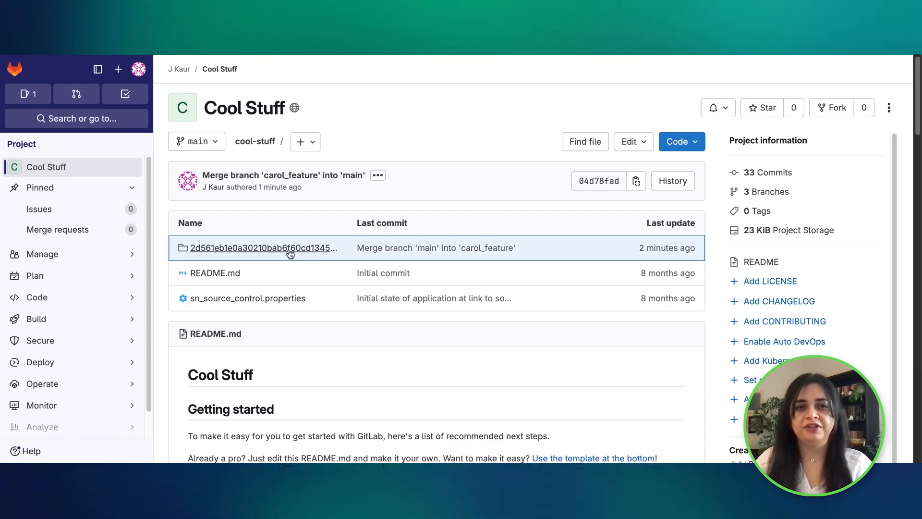
pyautogui.moveTo(264, 248)
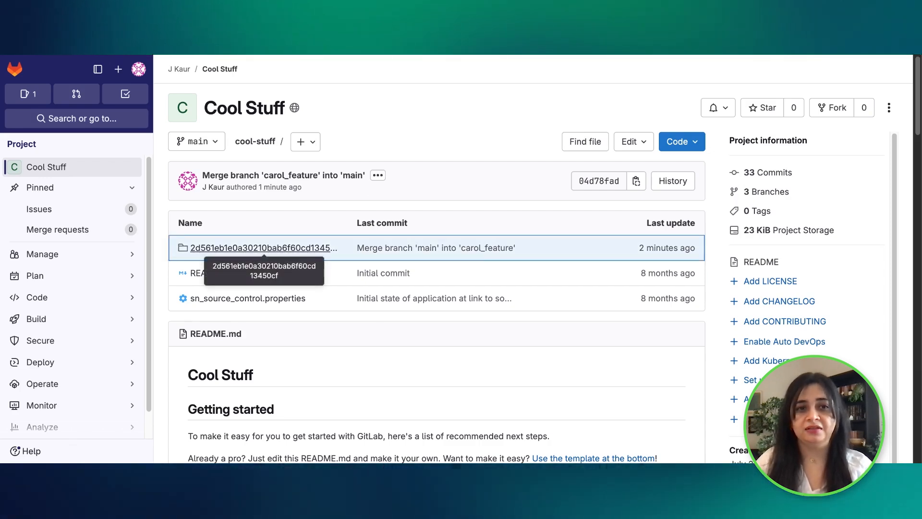
# Step: Browse main's hash-named folder into update and view the first oauth_entity XML file
pyautogui.click(263, 248)
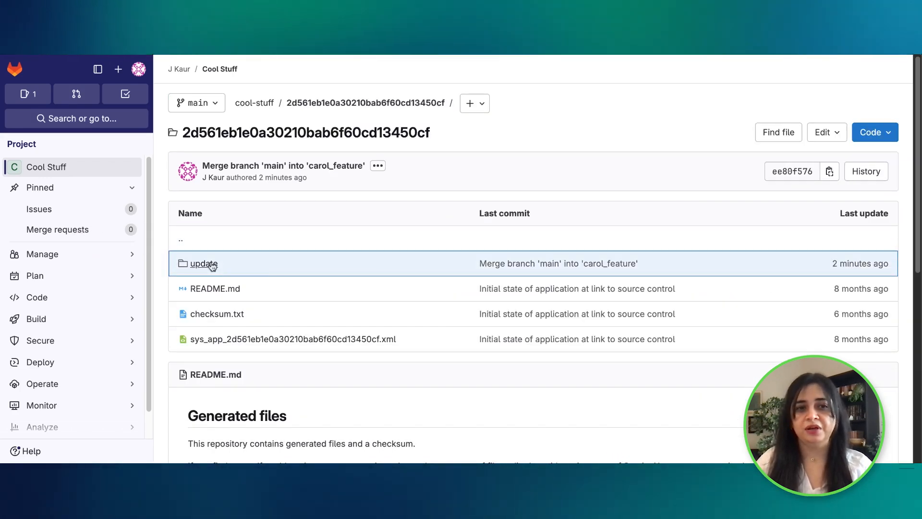
pyautogui.click(204, 263)
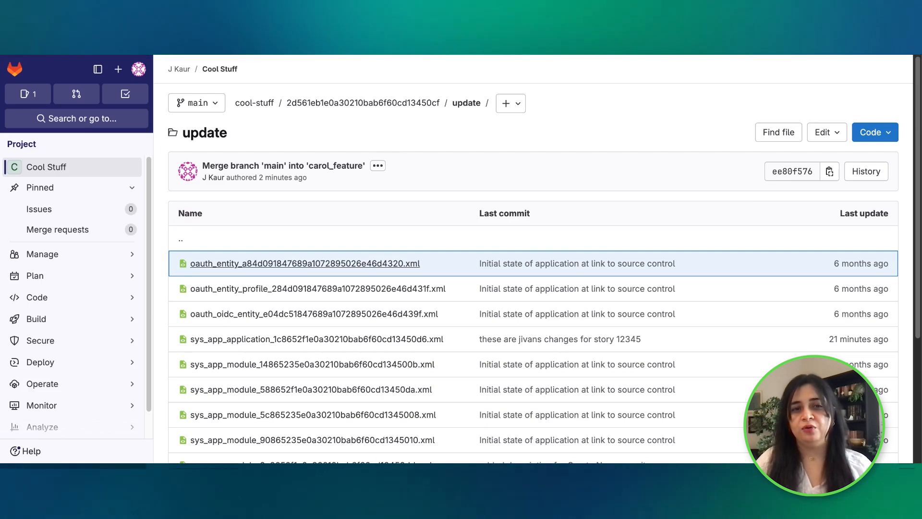
pyautogui.click(304, 263)
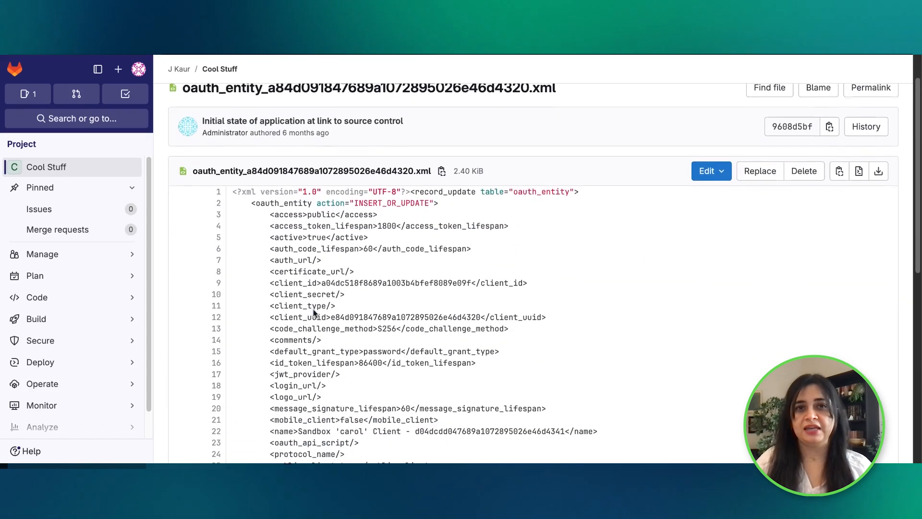